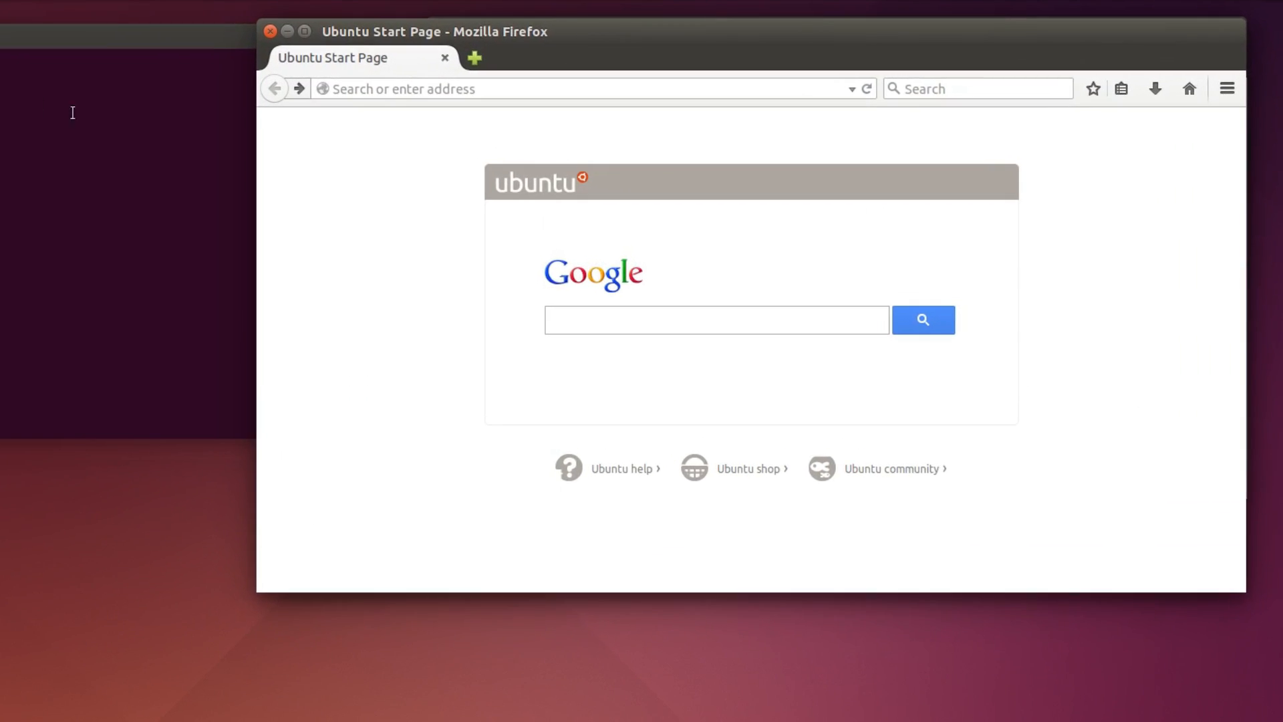
Browse to nublado.org's DownloadLinks page and scroll to the C13.03 curl/wget commands.
click(511, 88)
text(nublado.org)
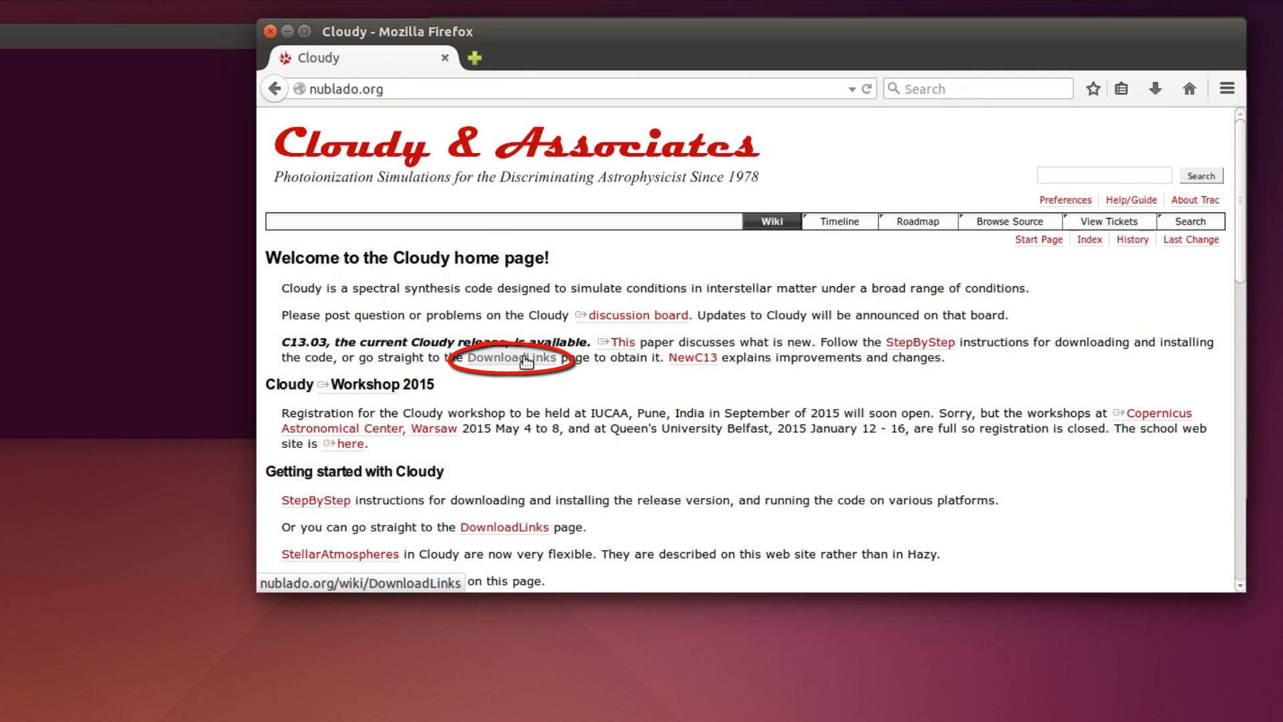
click(523, 358)
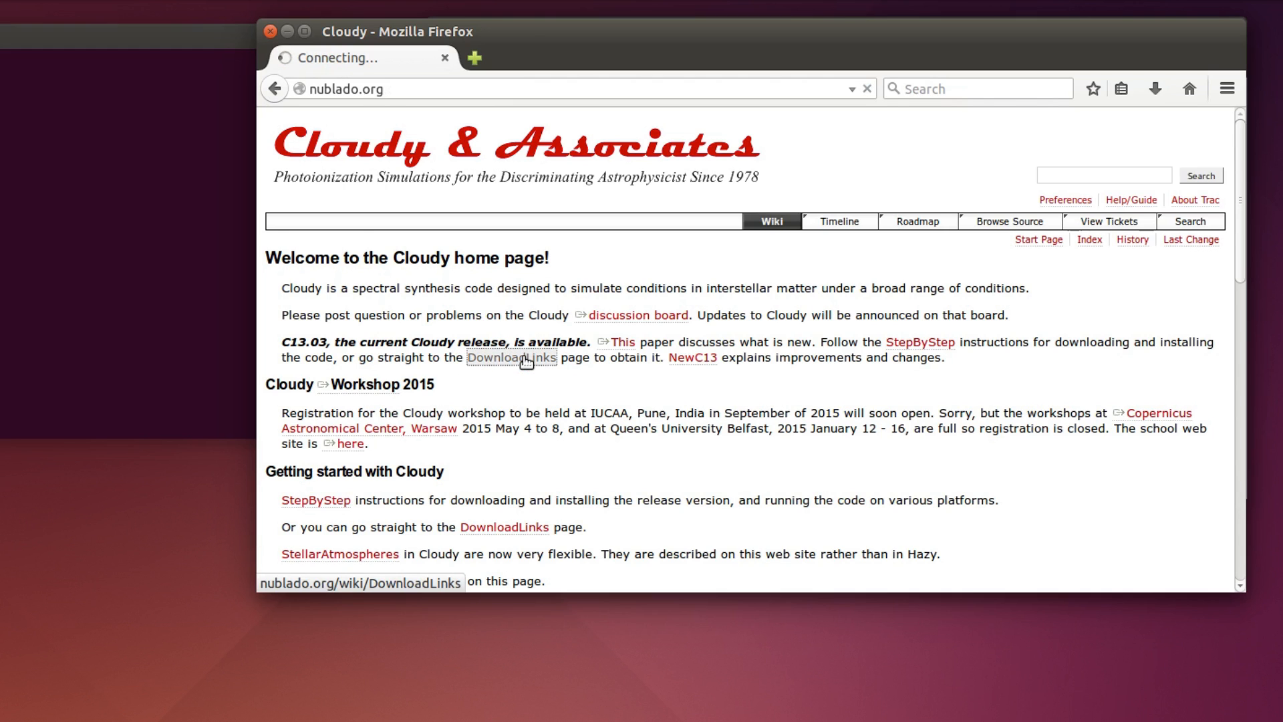
click(512, 358)
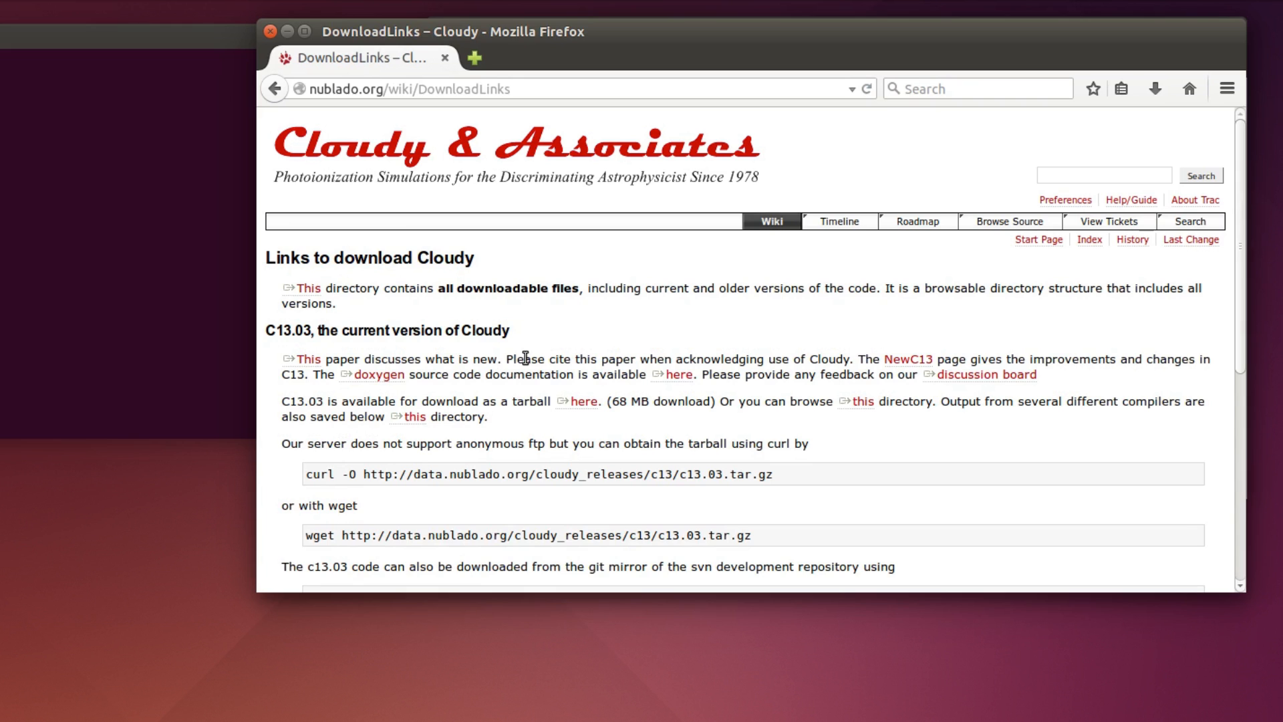
scroll(down, 3)
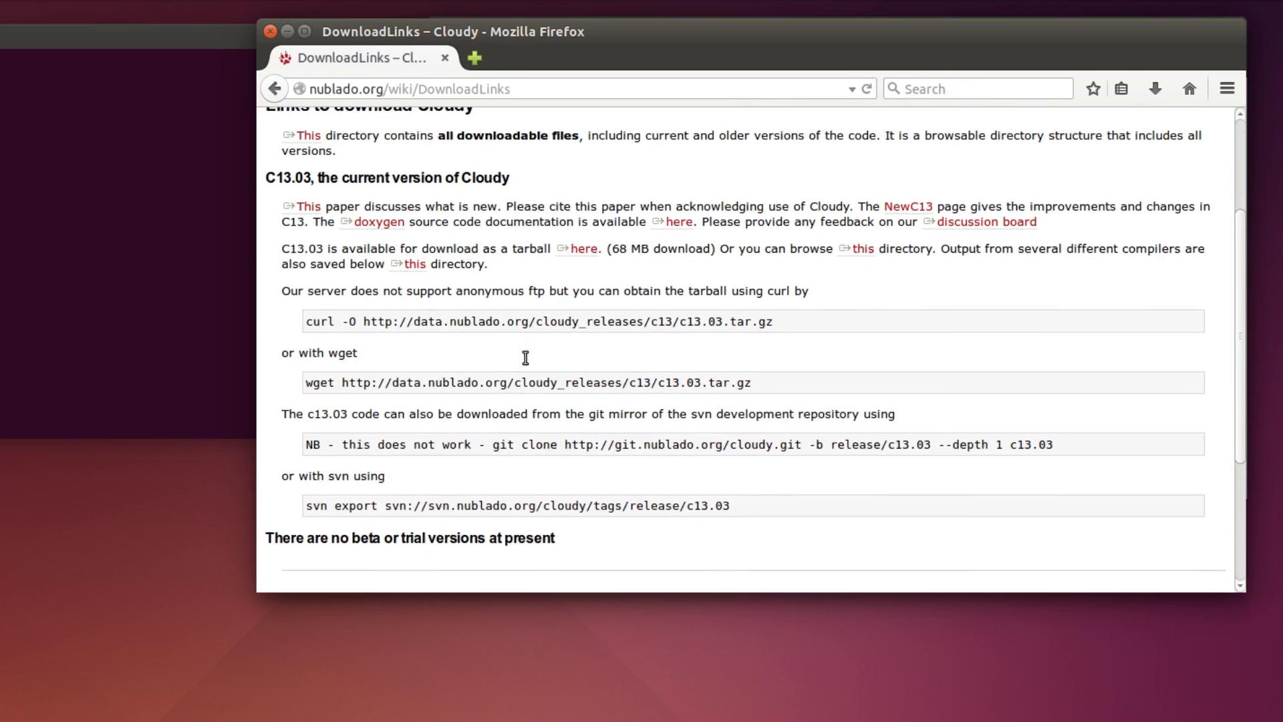
mouse_move(524, 363)
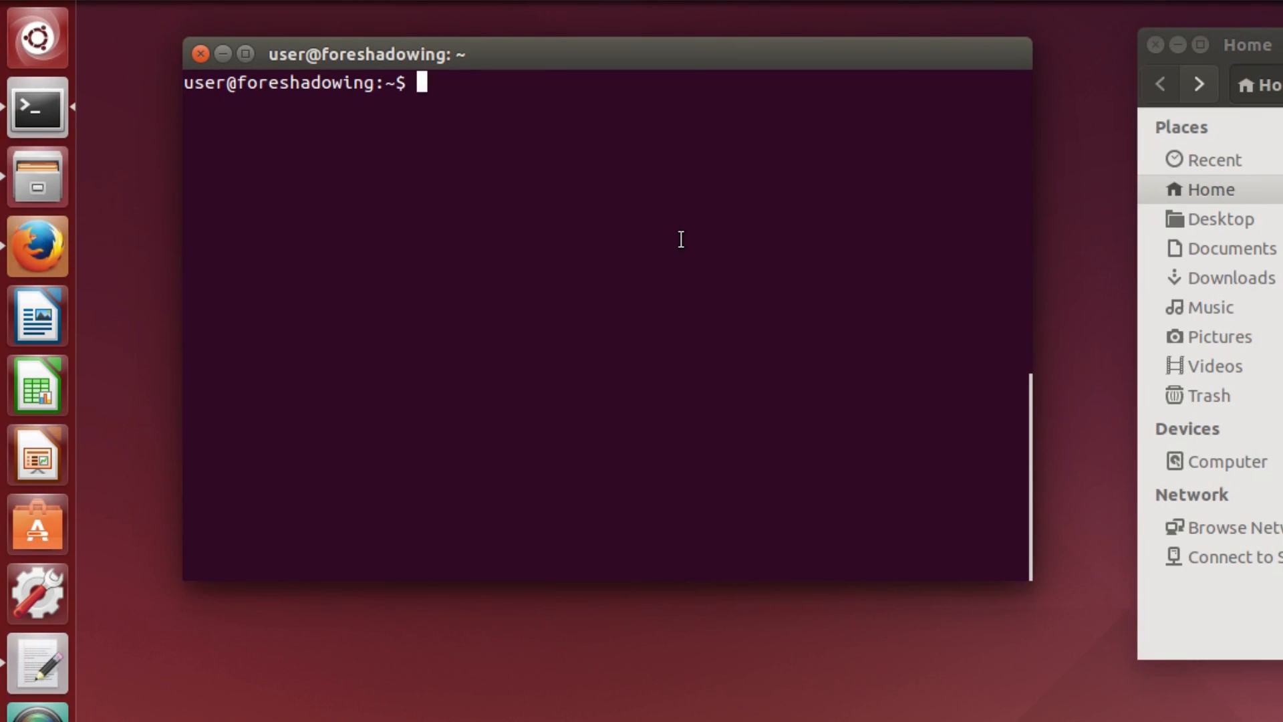
Make a Cloudy folder in the home directory with mkdir.
text(mkd)
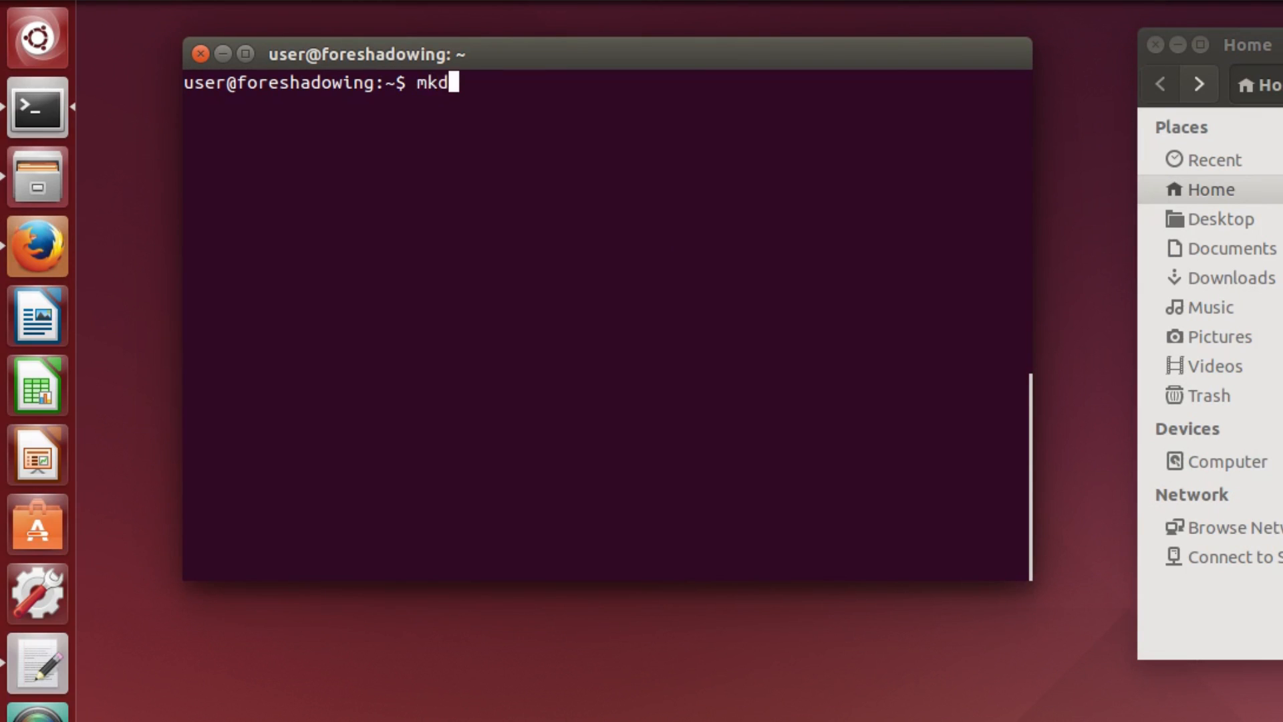
text(ir Cloud)
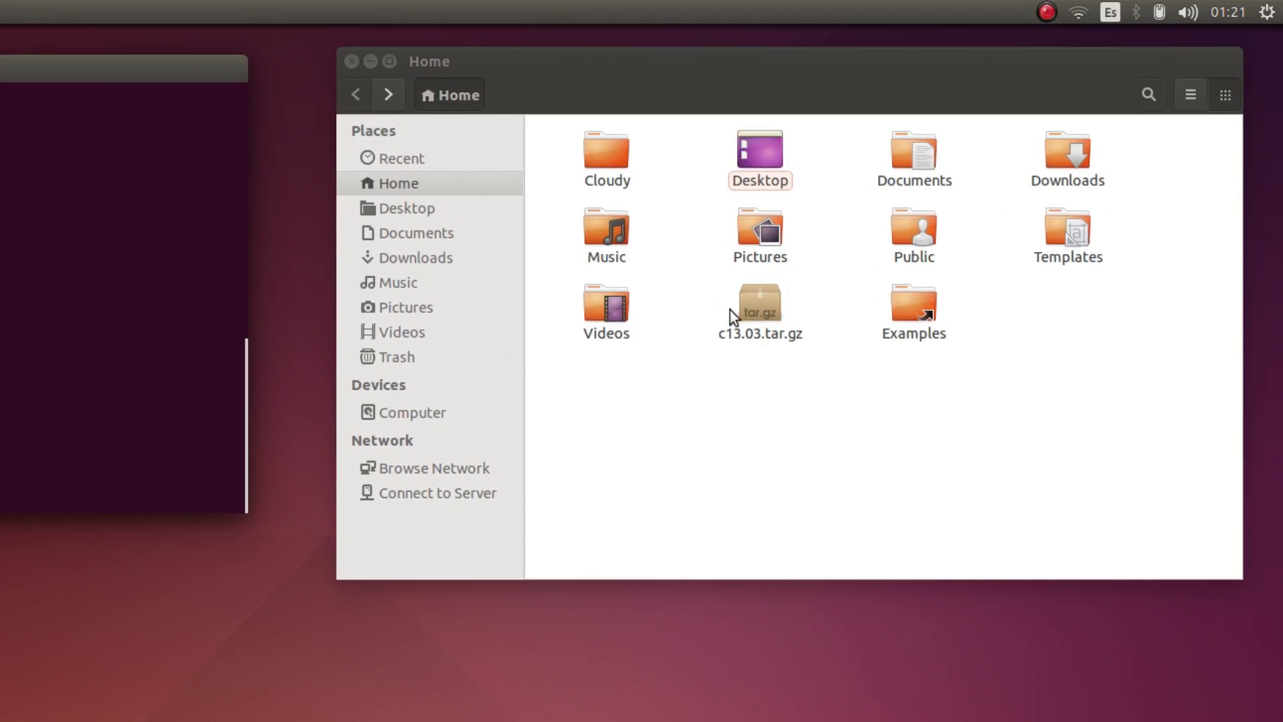
Extract all contents of c13.03.tar.gz's c13.03 folder into Cloudy, then close Archive Manager.
click(759, 306)
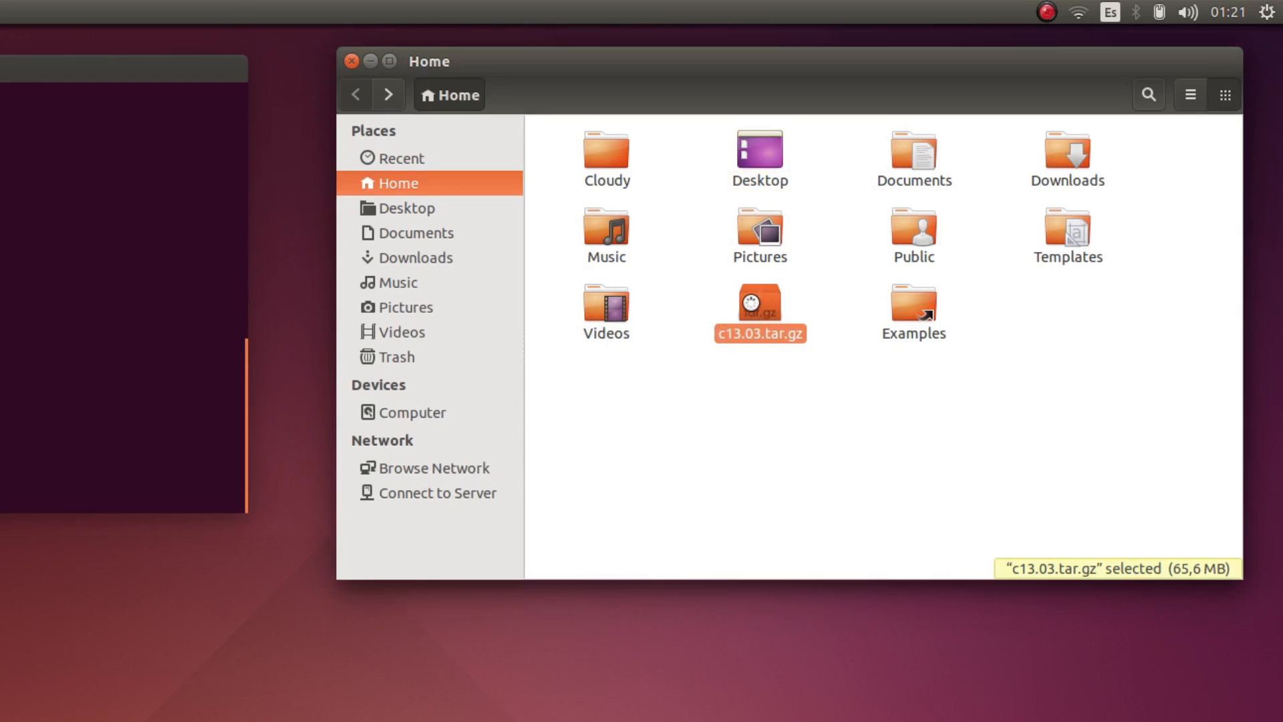
double_click(759, 304)
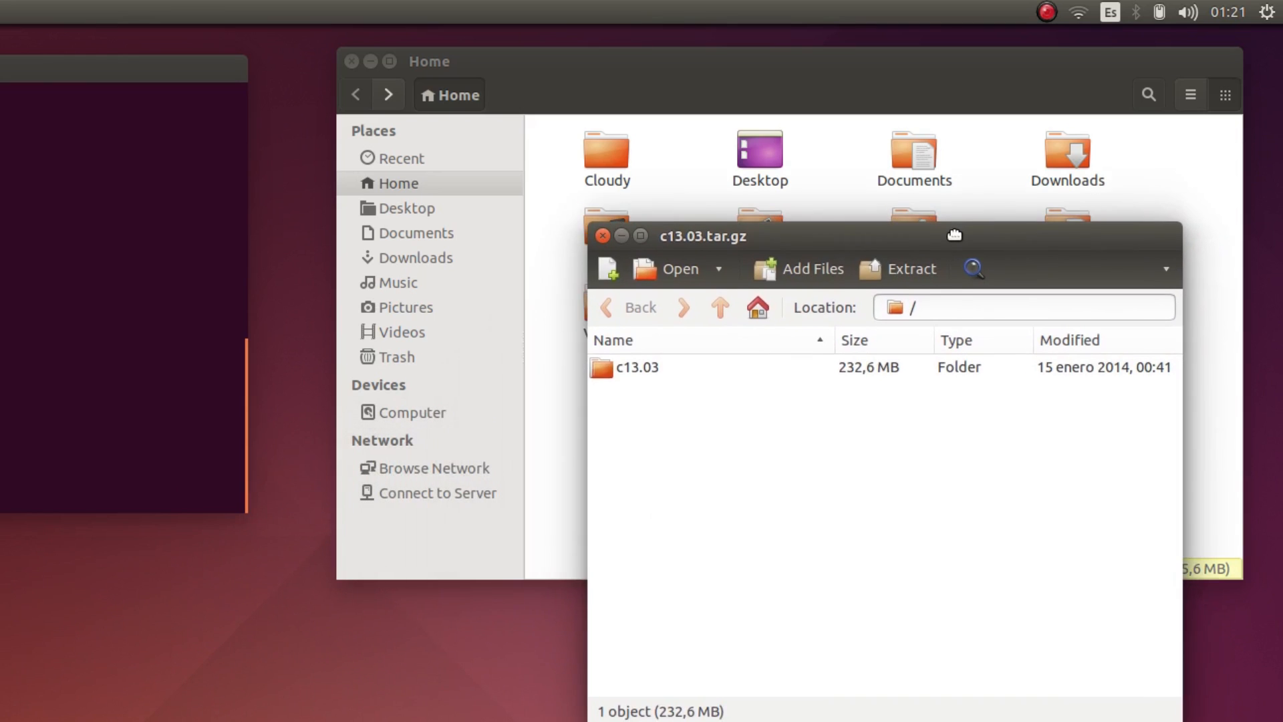
double_click(636, 366)
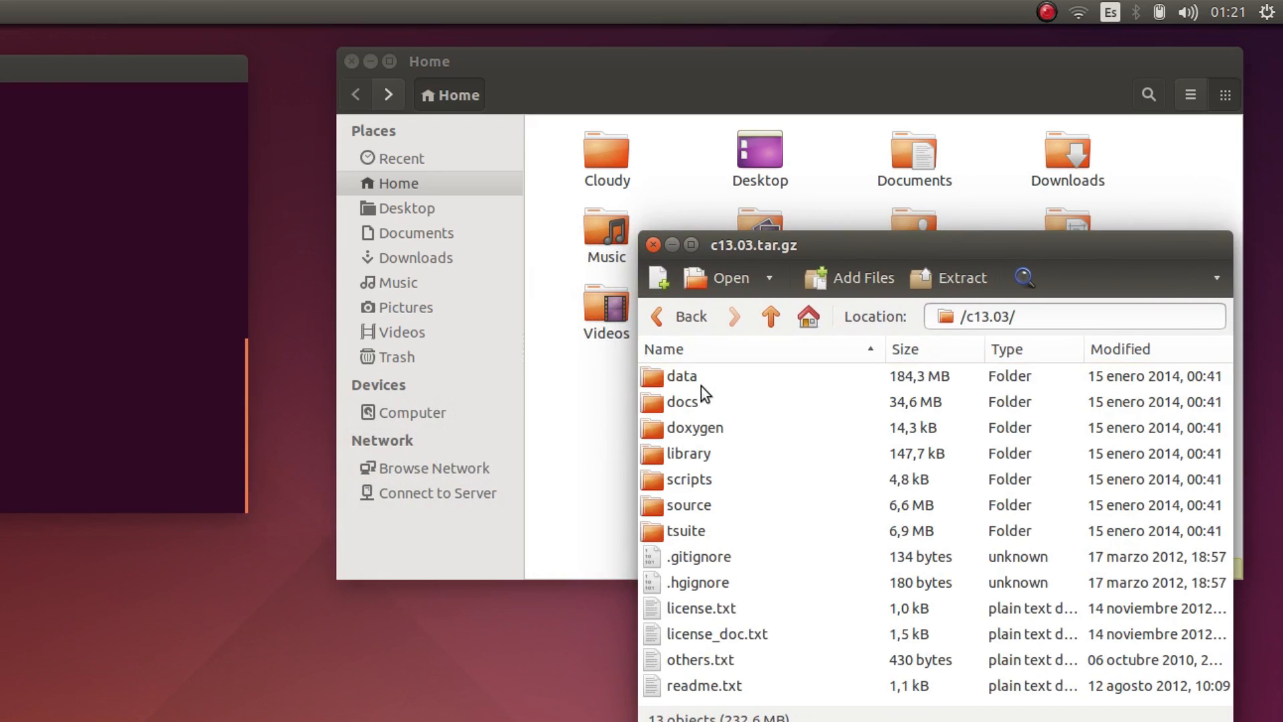
key(ctrl+a)
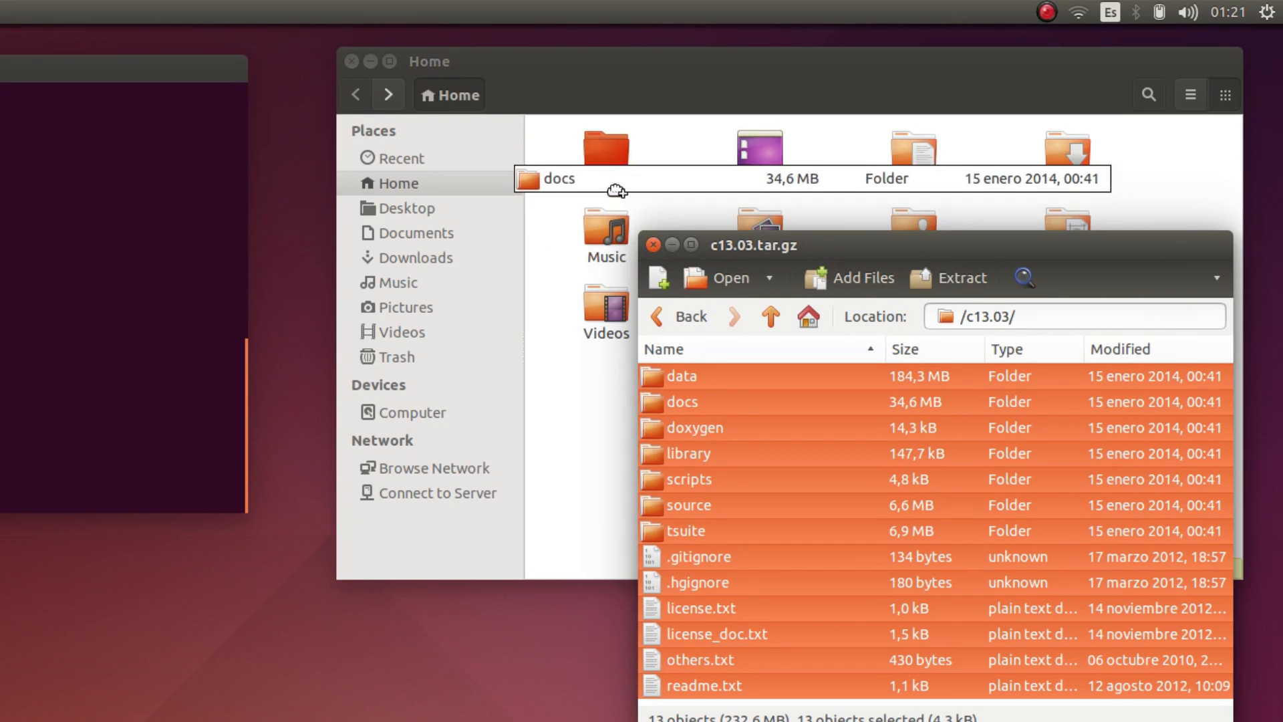
click(963, 278)
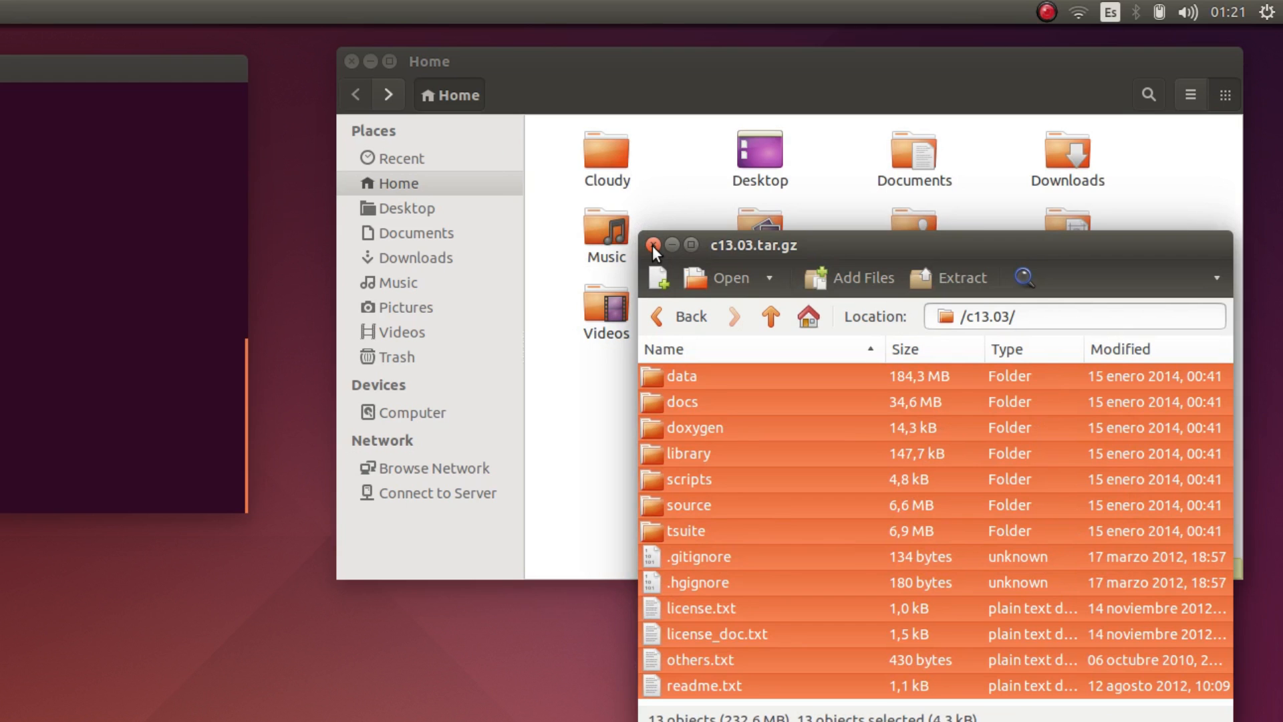
click(654, 246)
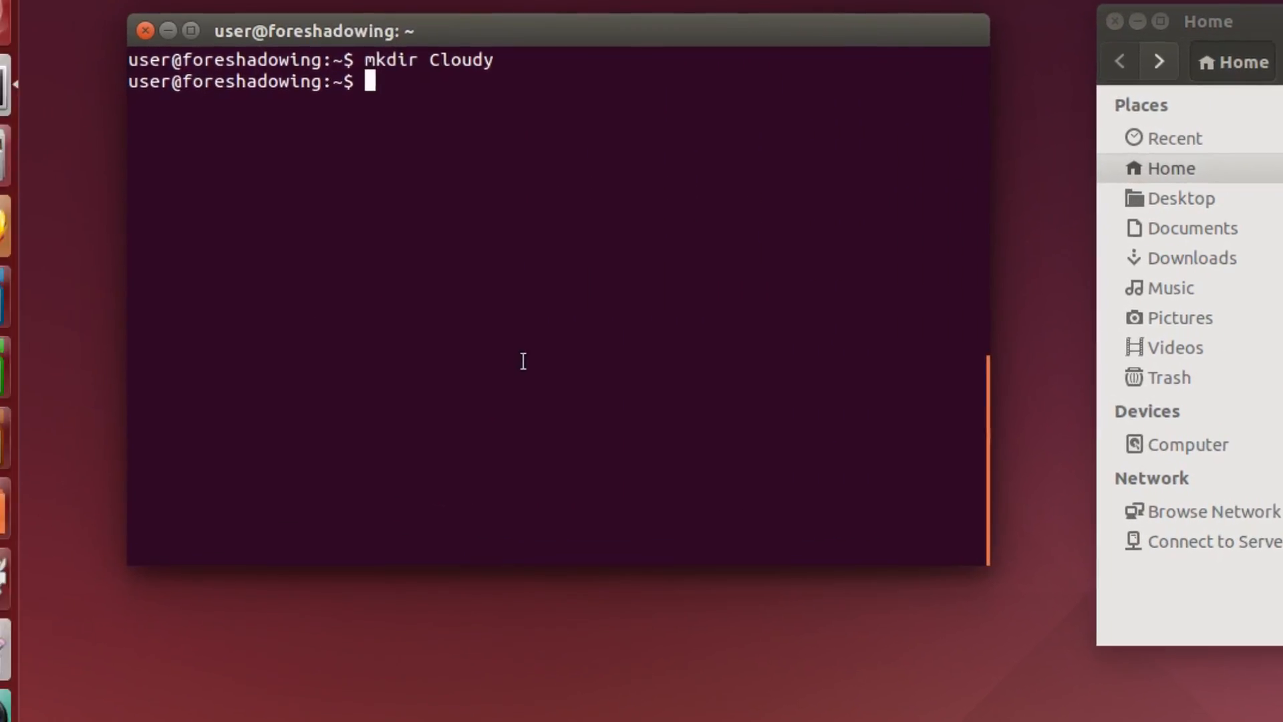
Change into Cloudy/source and build Cloudy with make.
text(c)
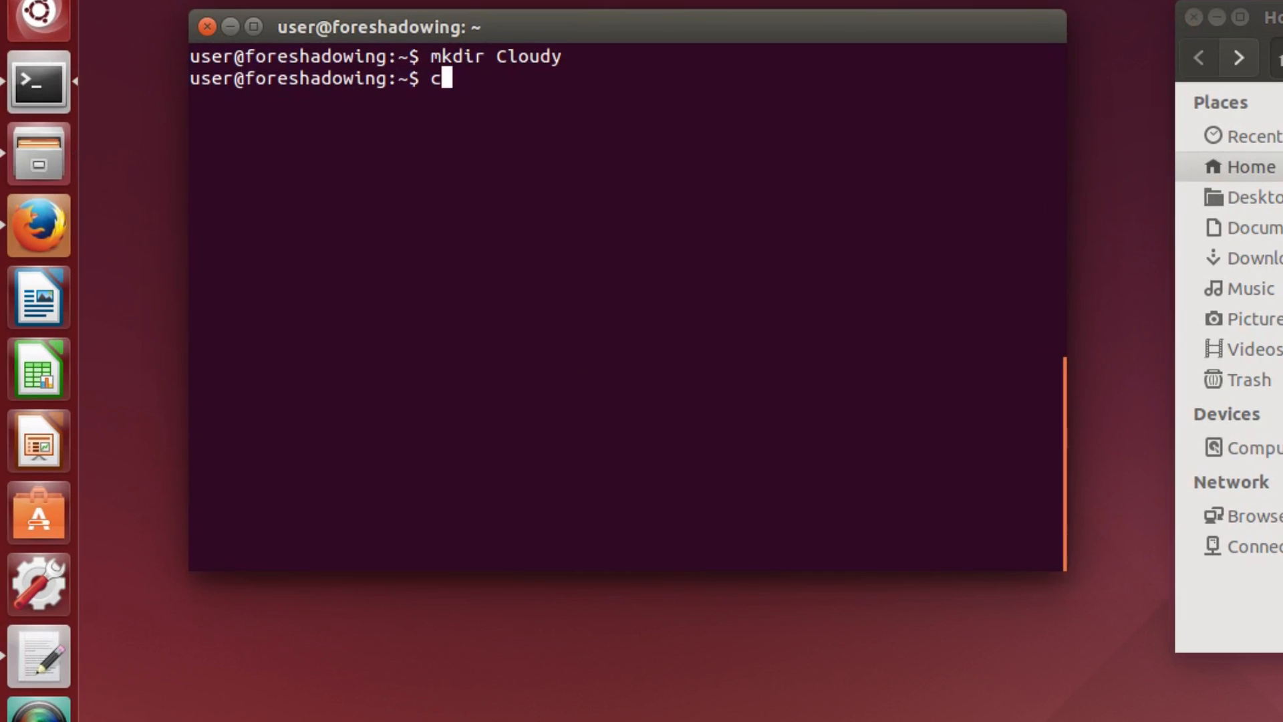
text(d Cloudy/)
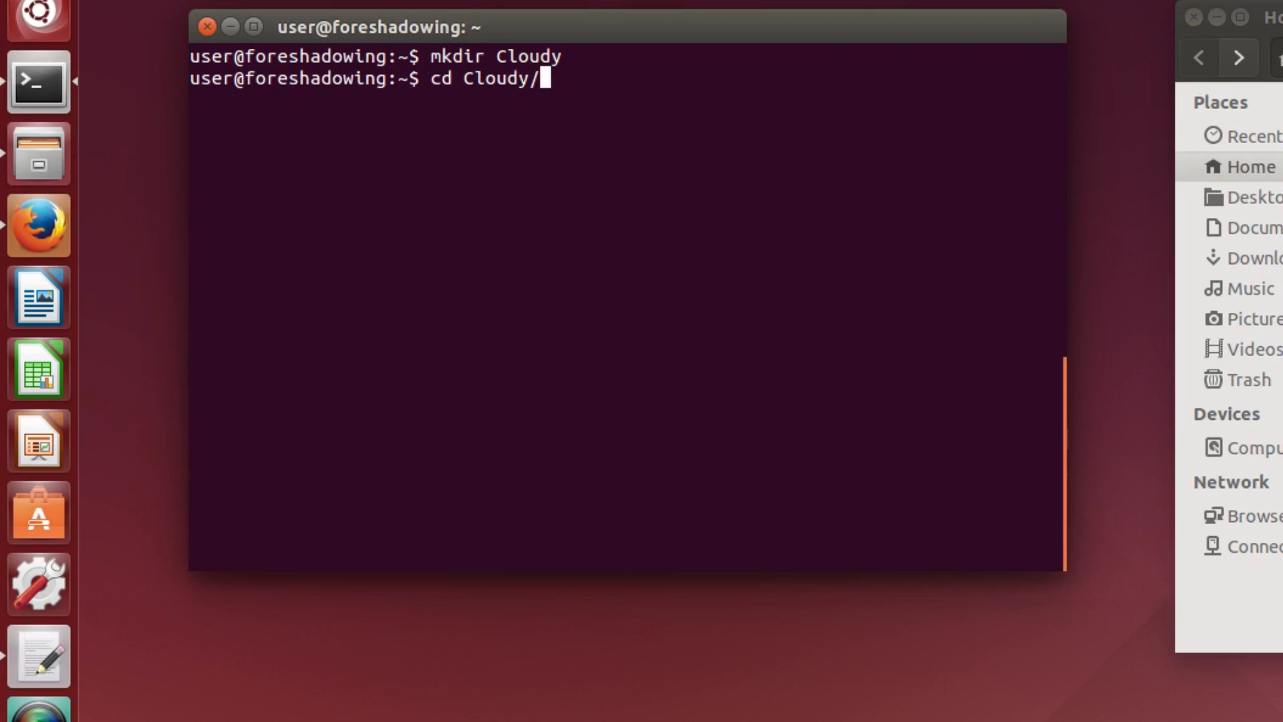
text(source)
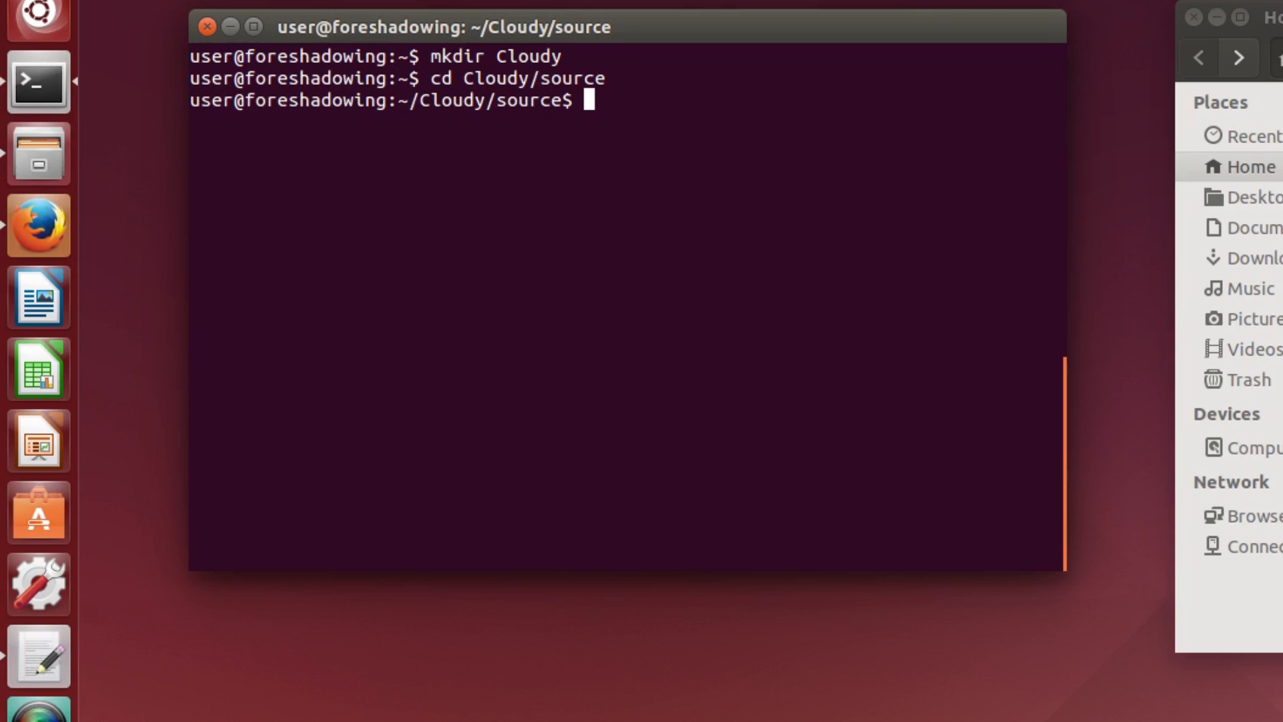
text(make)
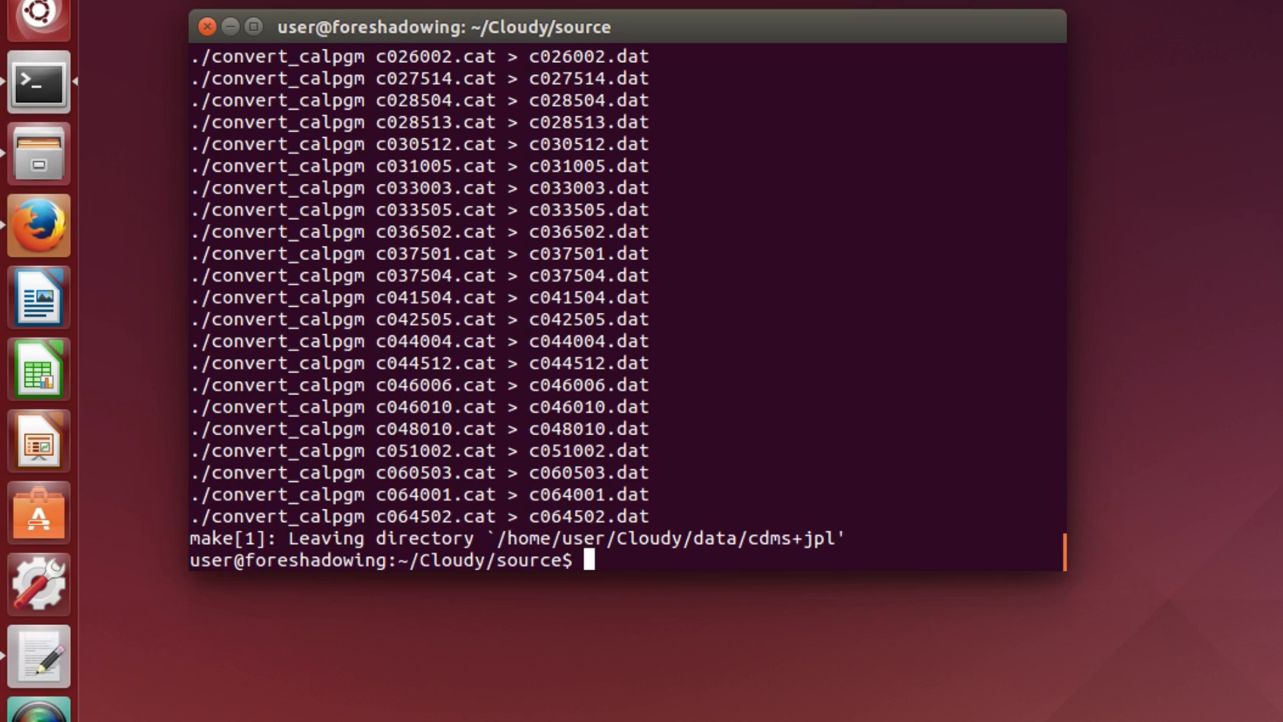
mouse_move(926, 538)
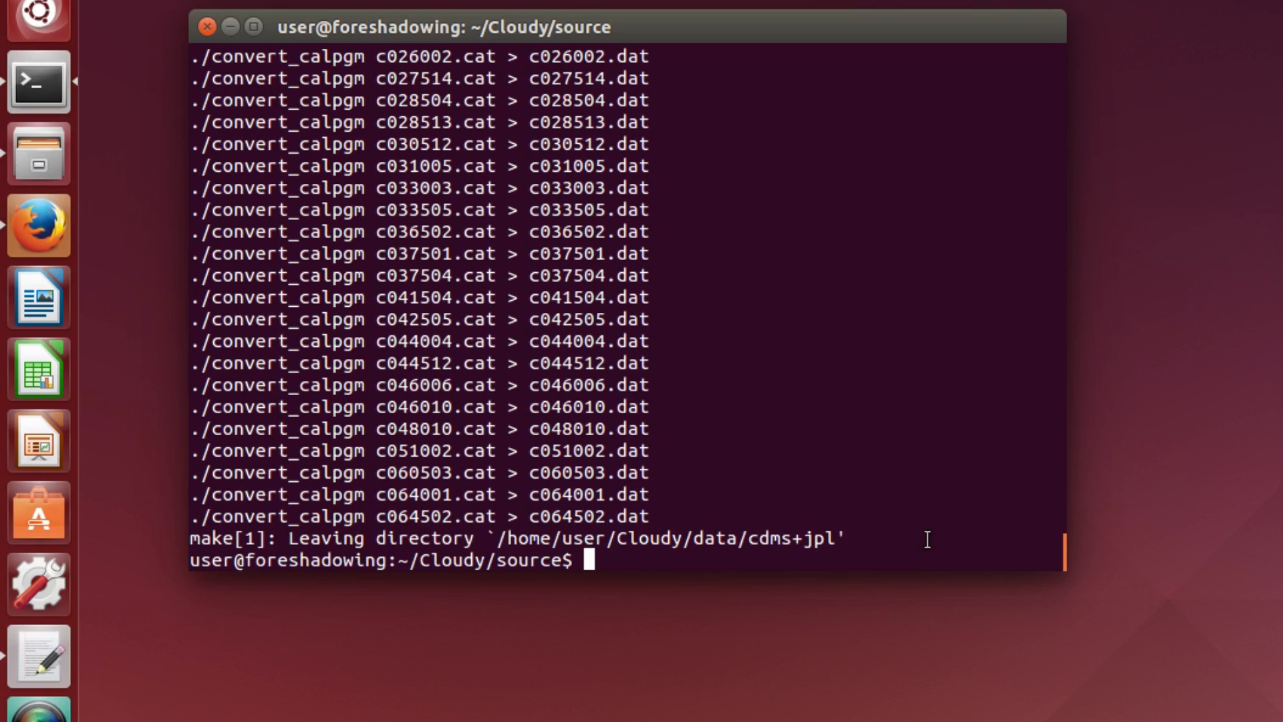
List cloud* files to confirm cloudy.exe exists, then start ./cloudy.exe.
text(ls)
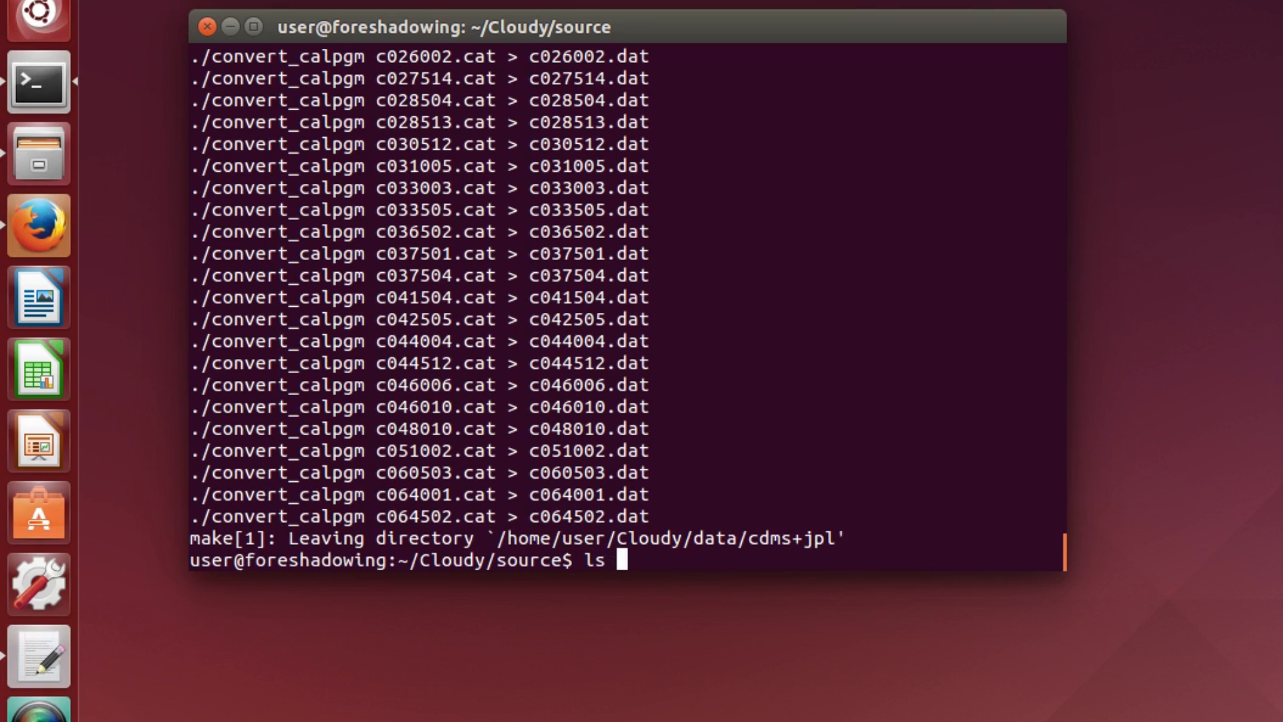
text(cloud*)
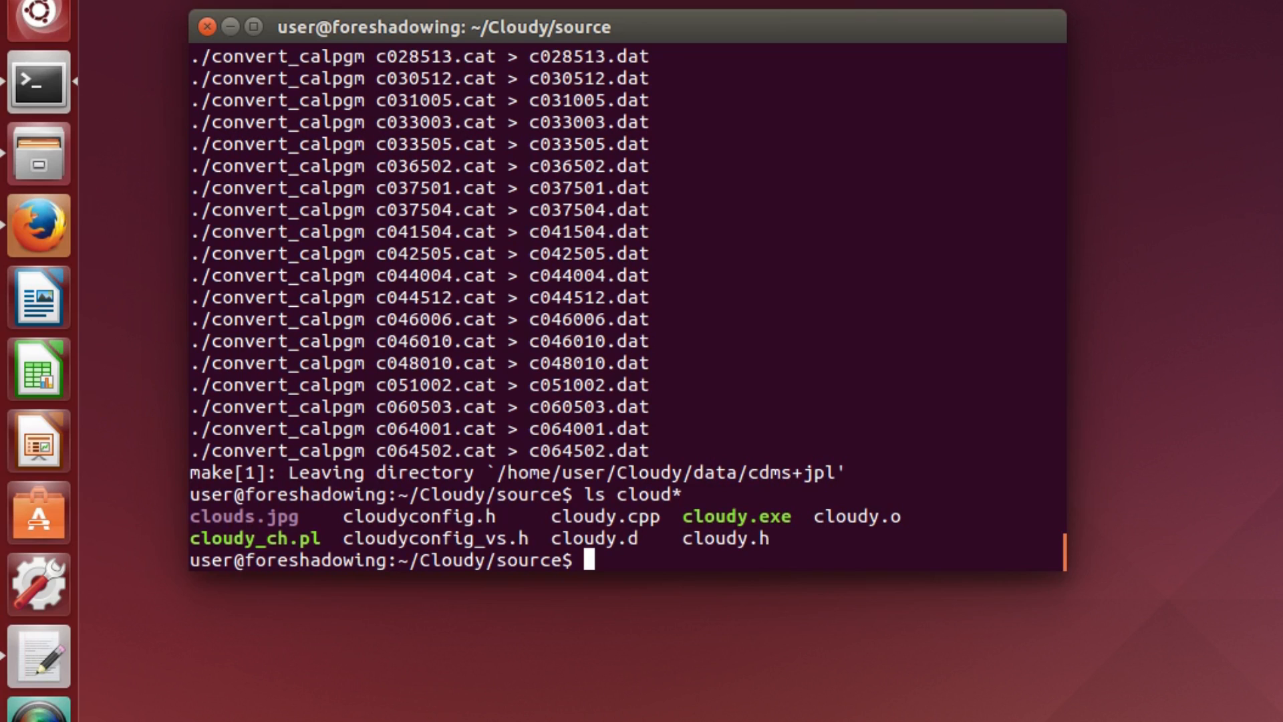
text(.)
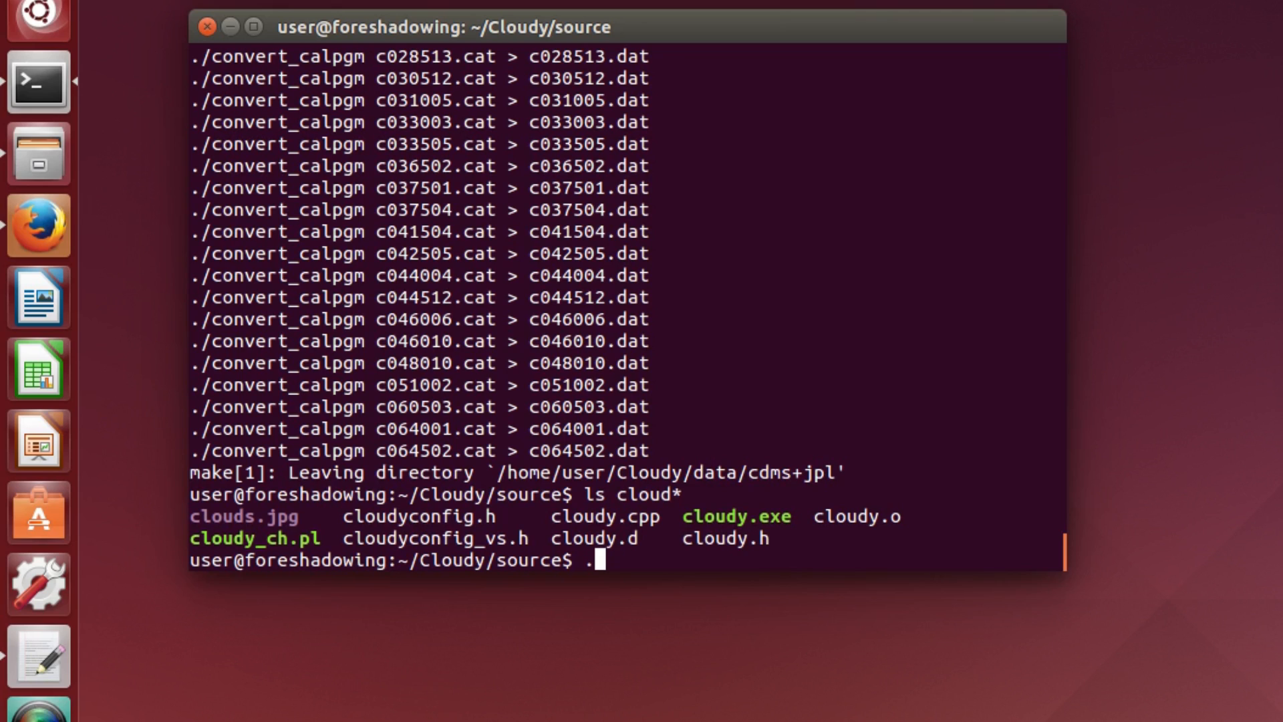
text(/cloudy.exe)
text(test)
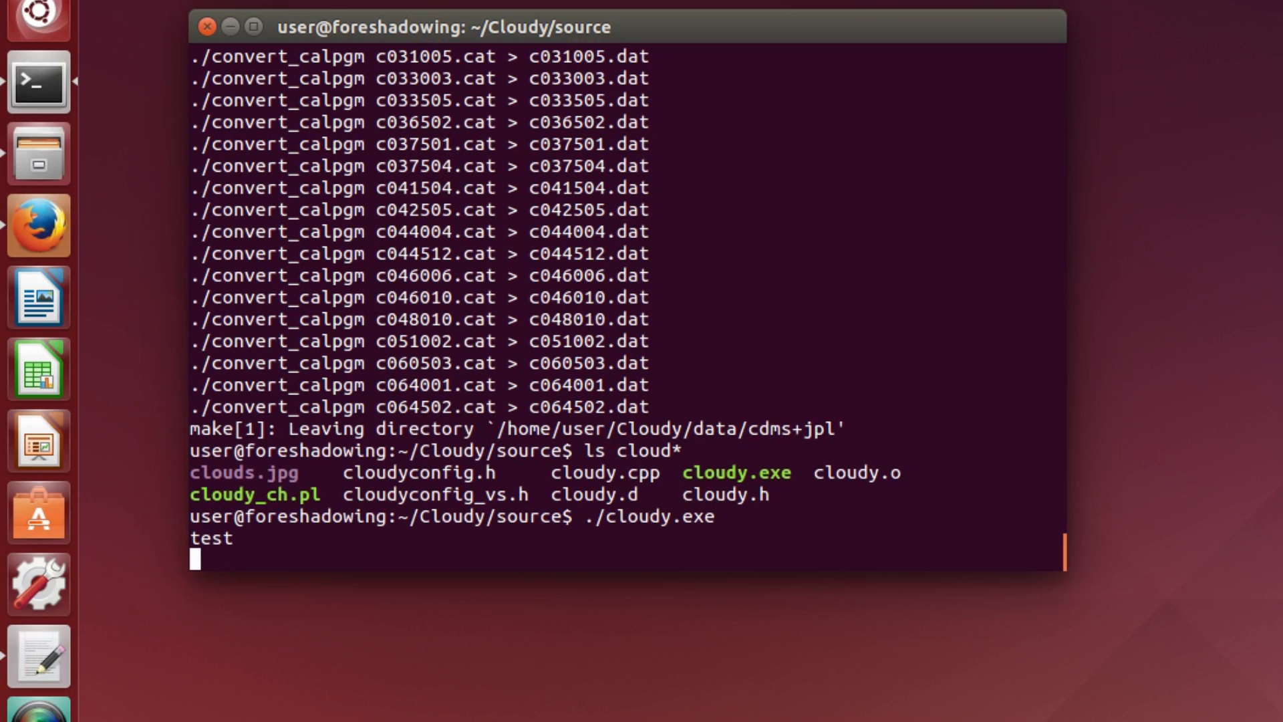
Run the test simulation to completion with no errors, then move back up a directory.
key(Return)
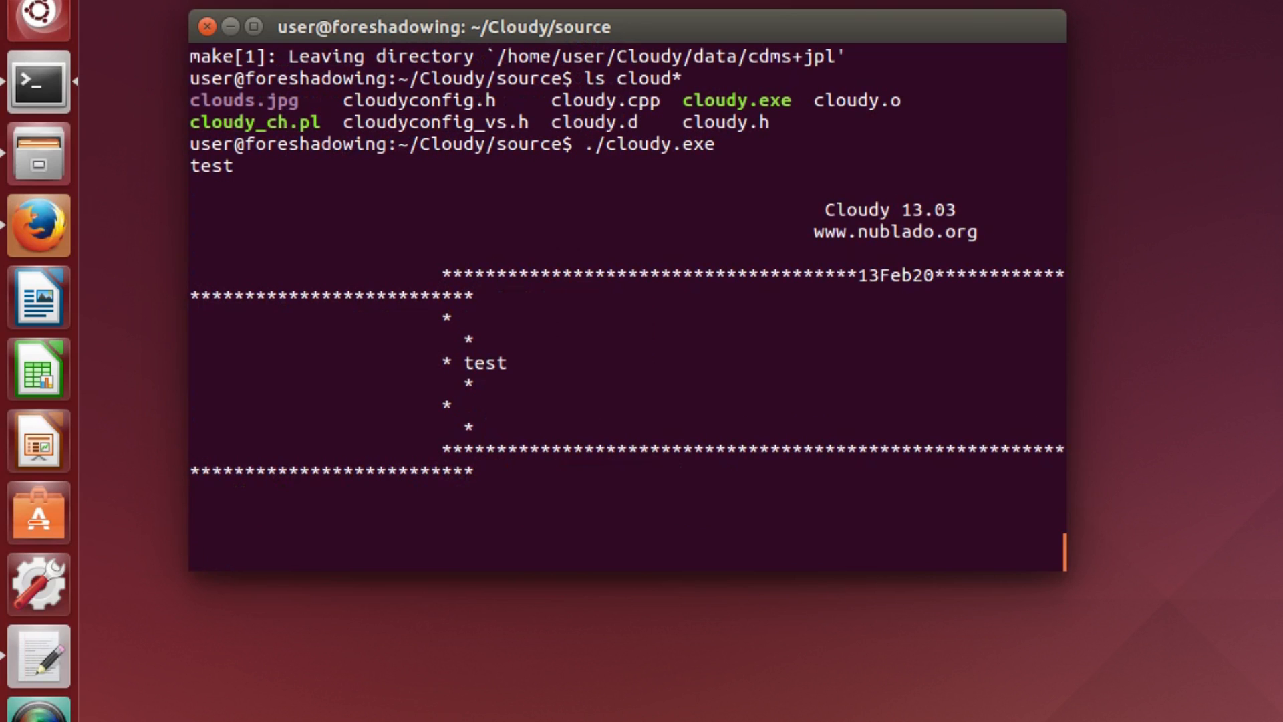
scroll(down, 3)
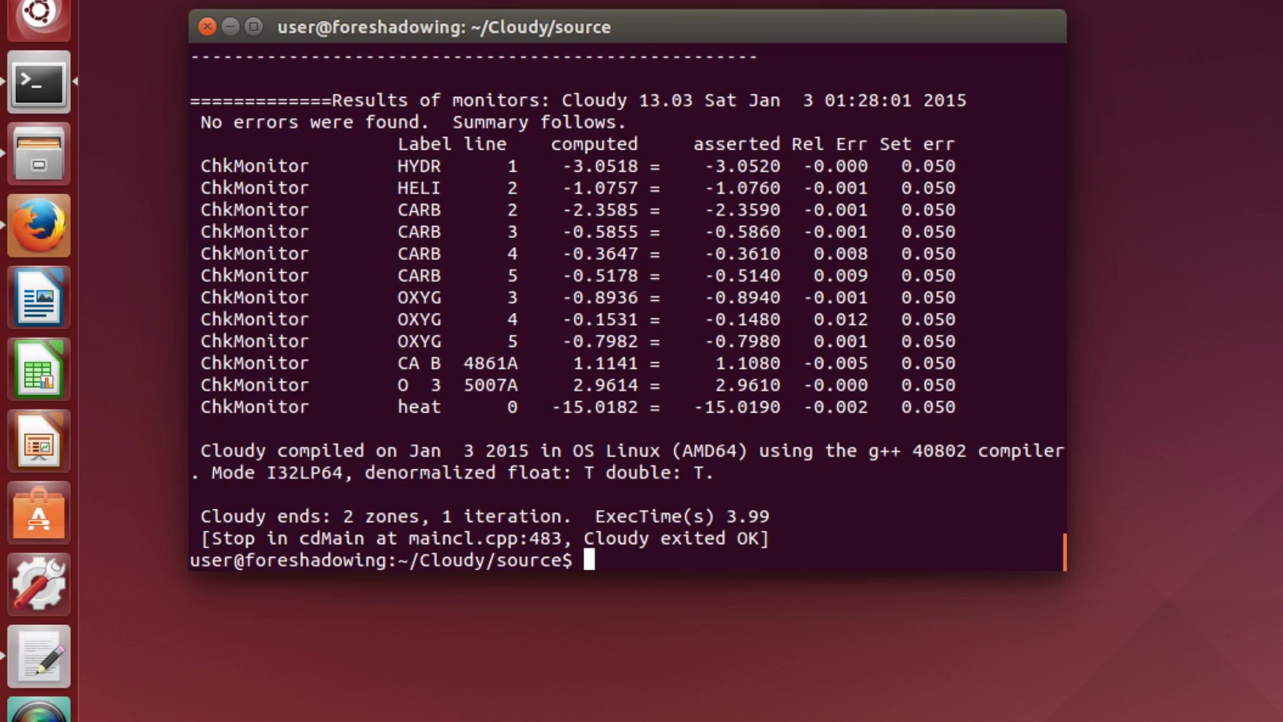
text(cd ..)
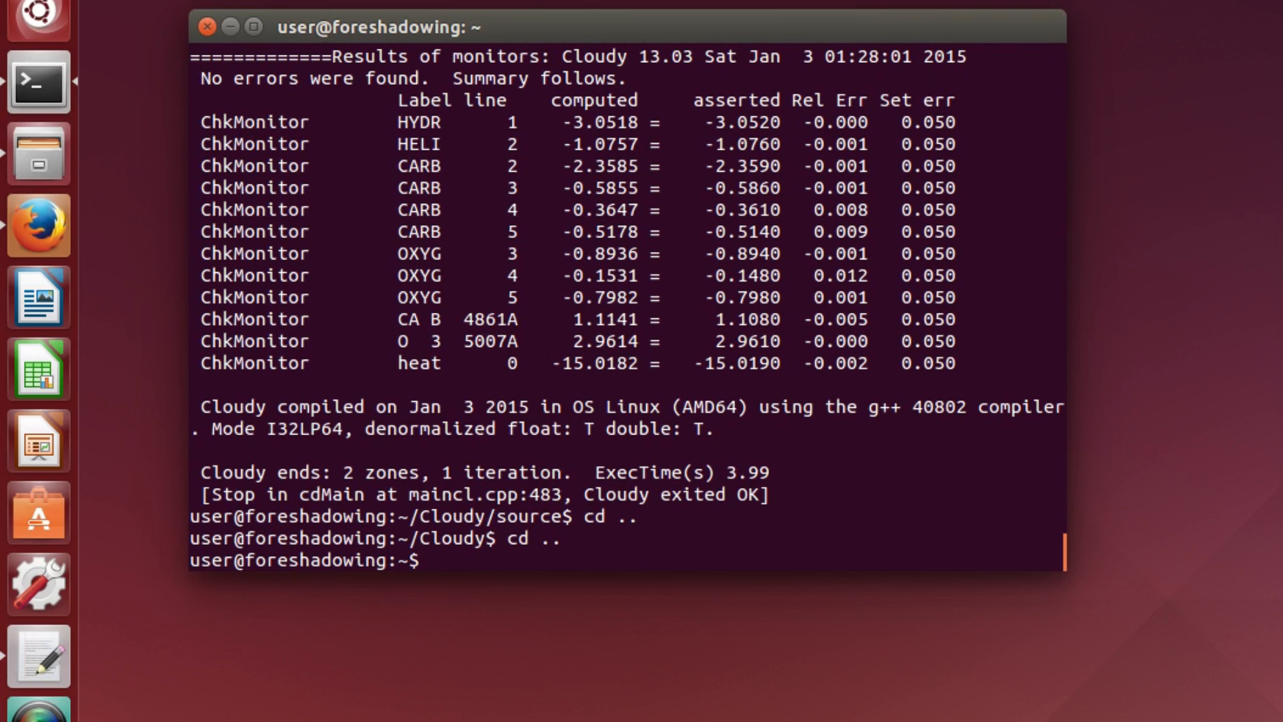
Create the hidden ~/.my_bin folder, enter it, and begin a gedit command.
text(mkdir)
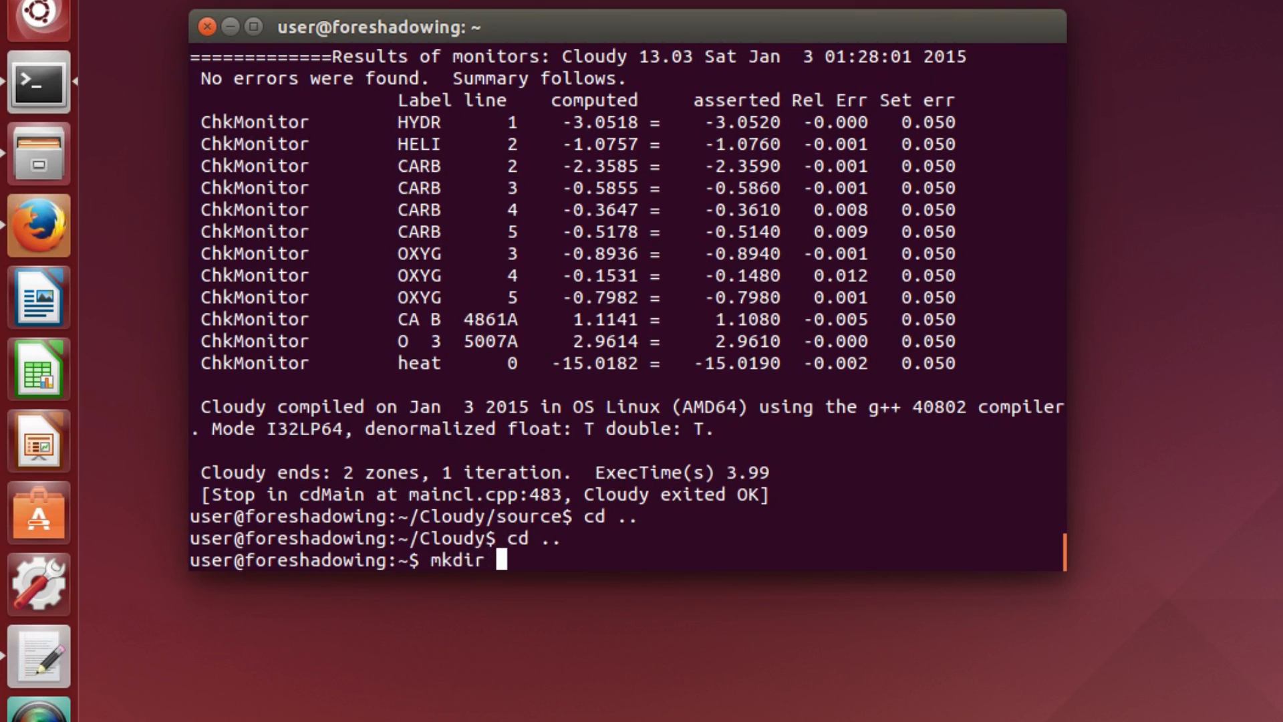
text(.)
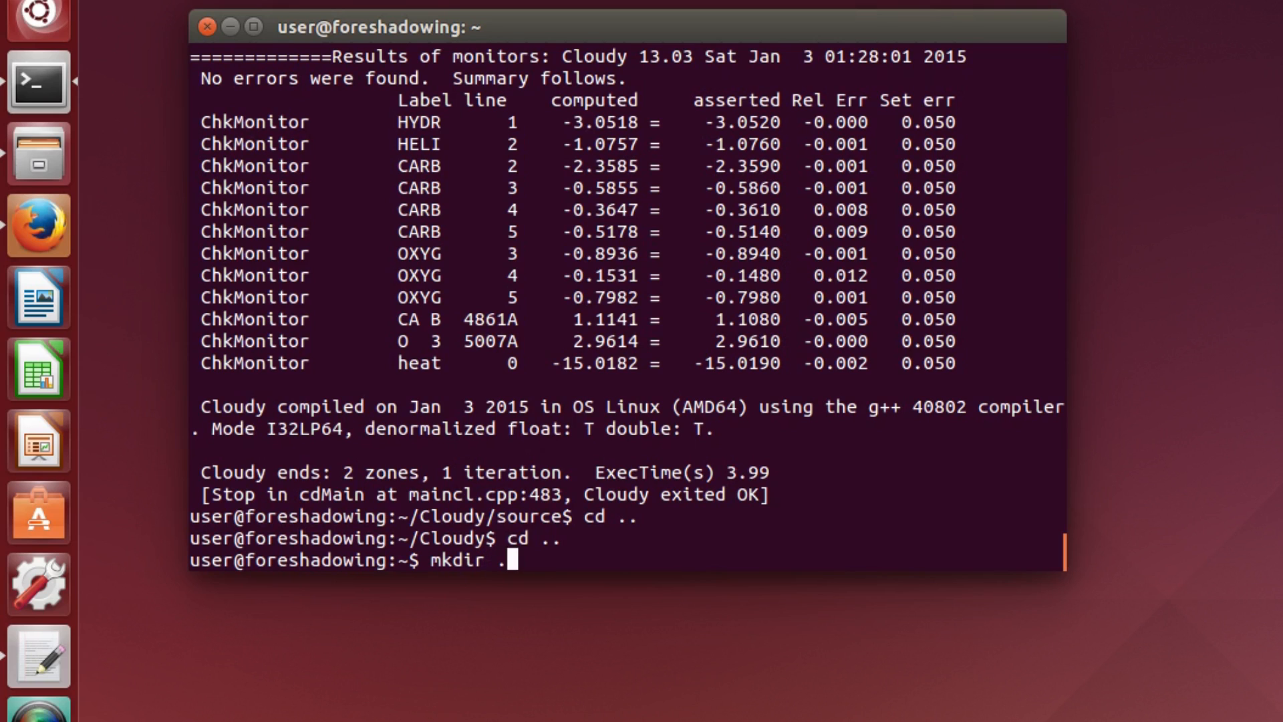
text(my_)
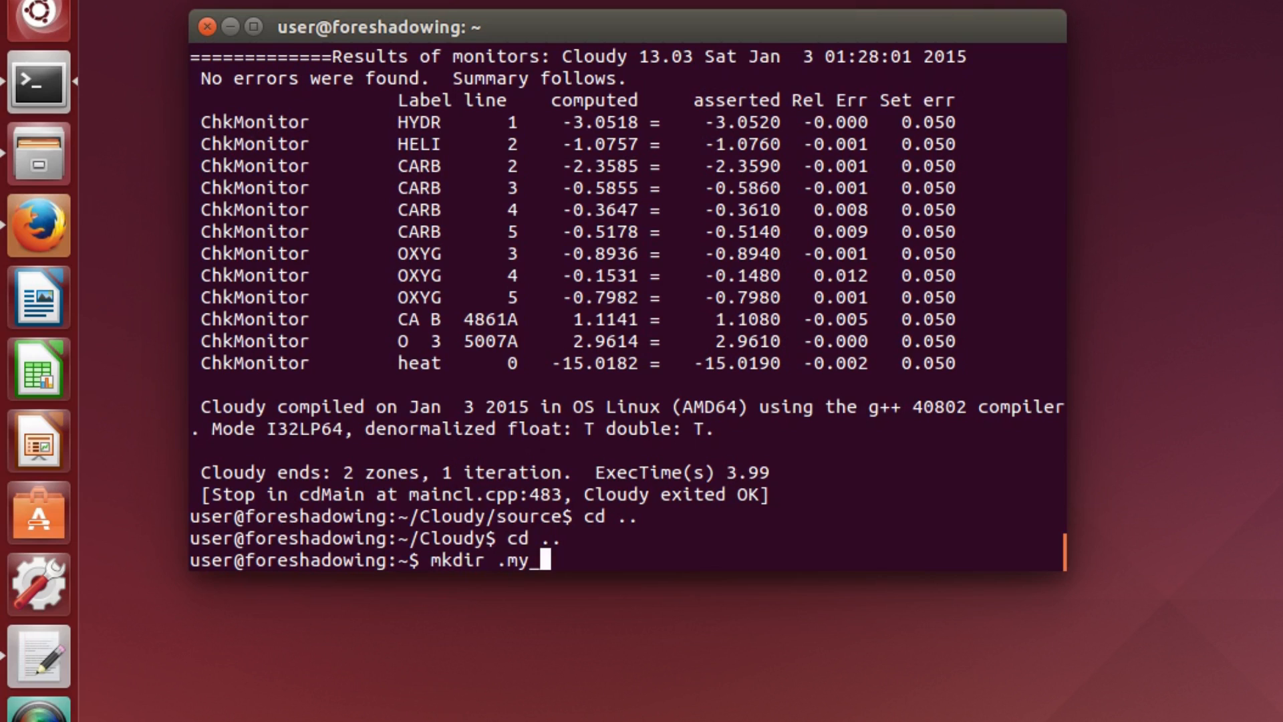
text(bin)
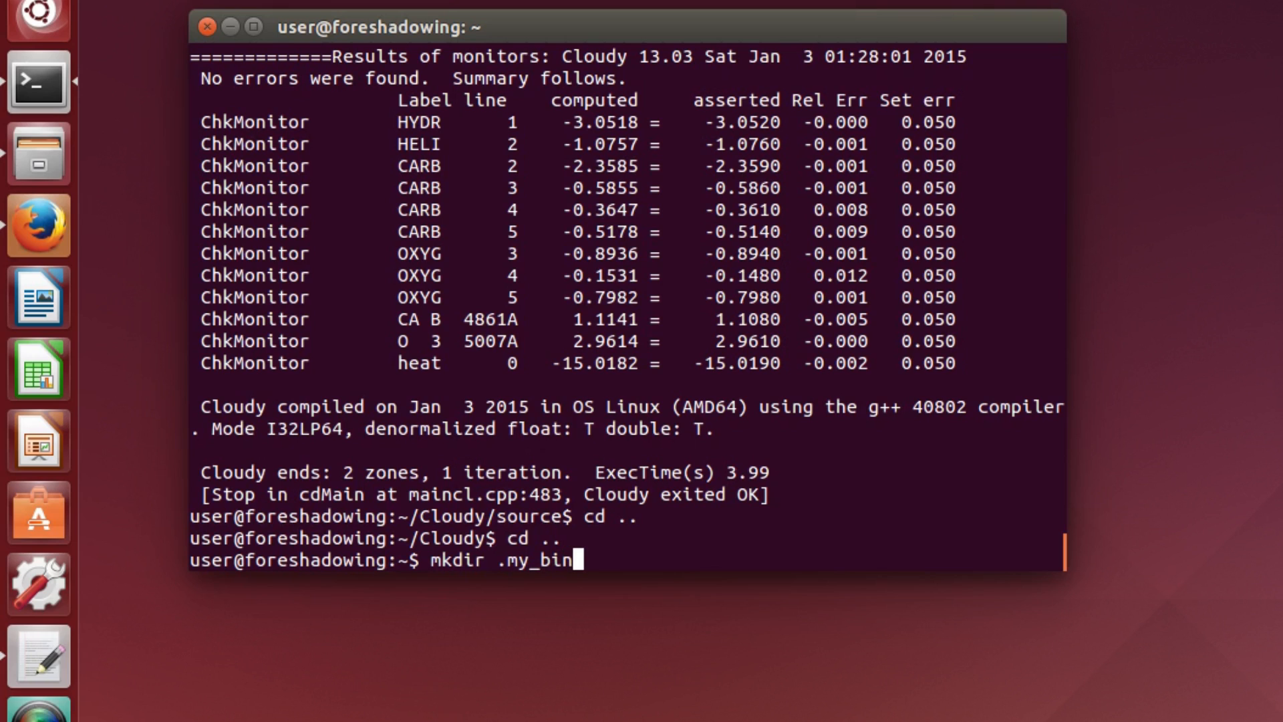
key(Return)
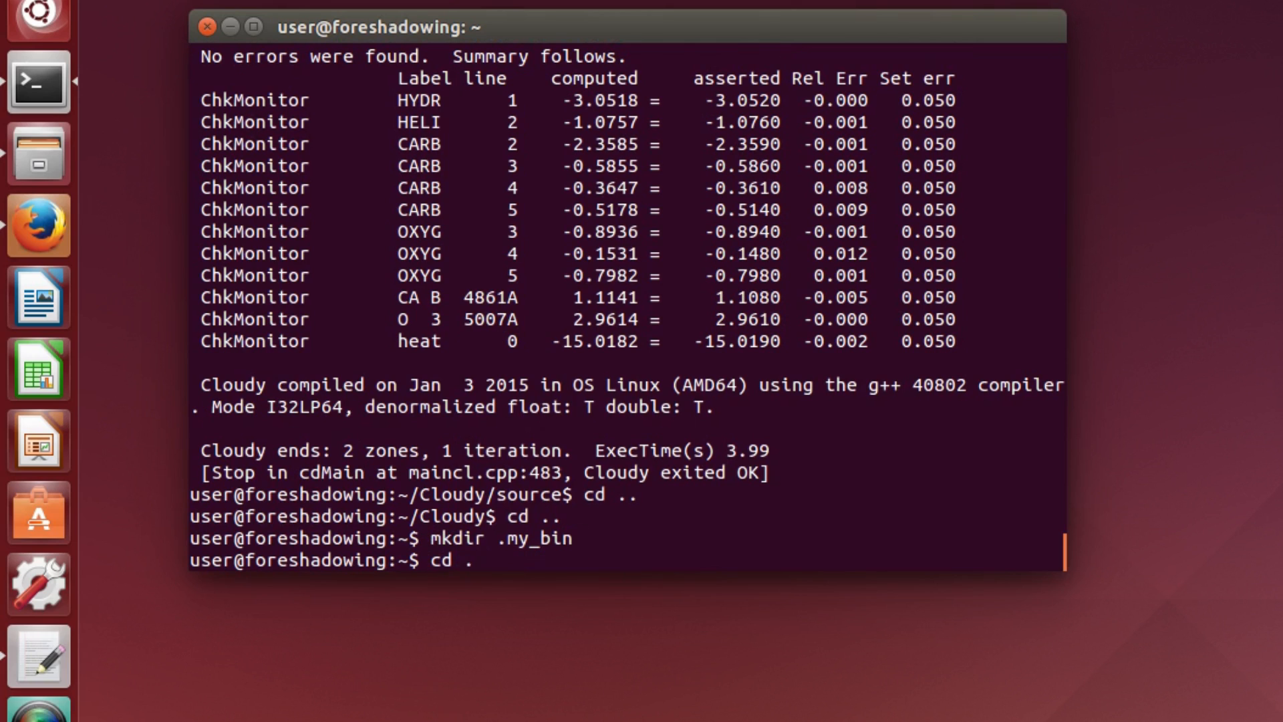
text(my_bin/)
key(Return)
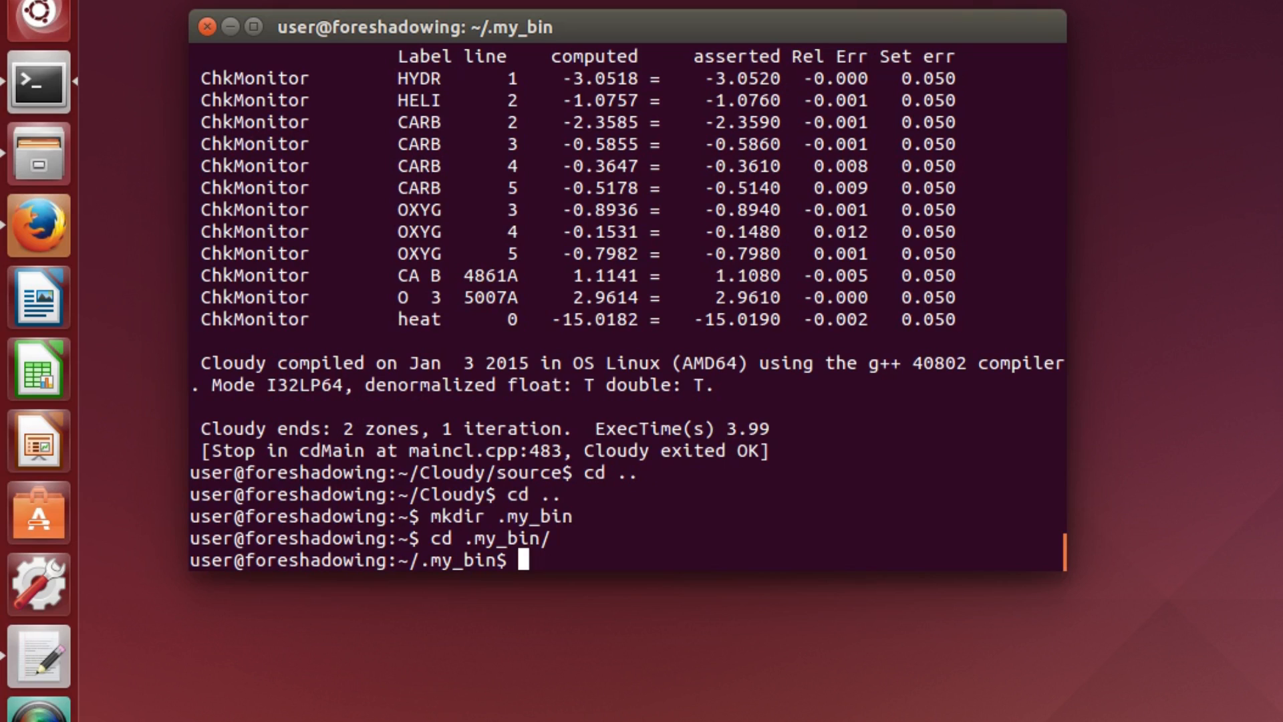
text(gedit)
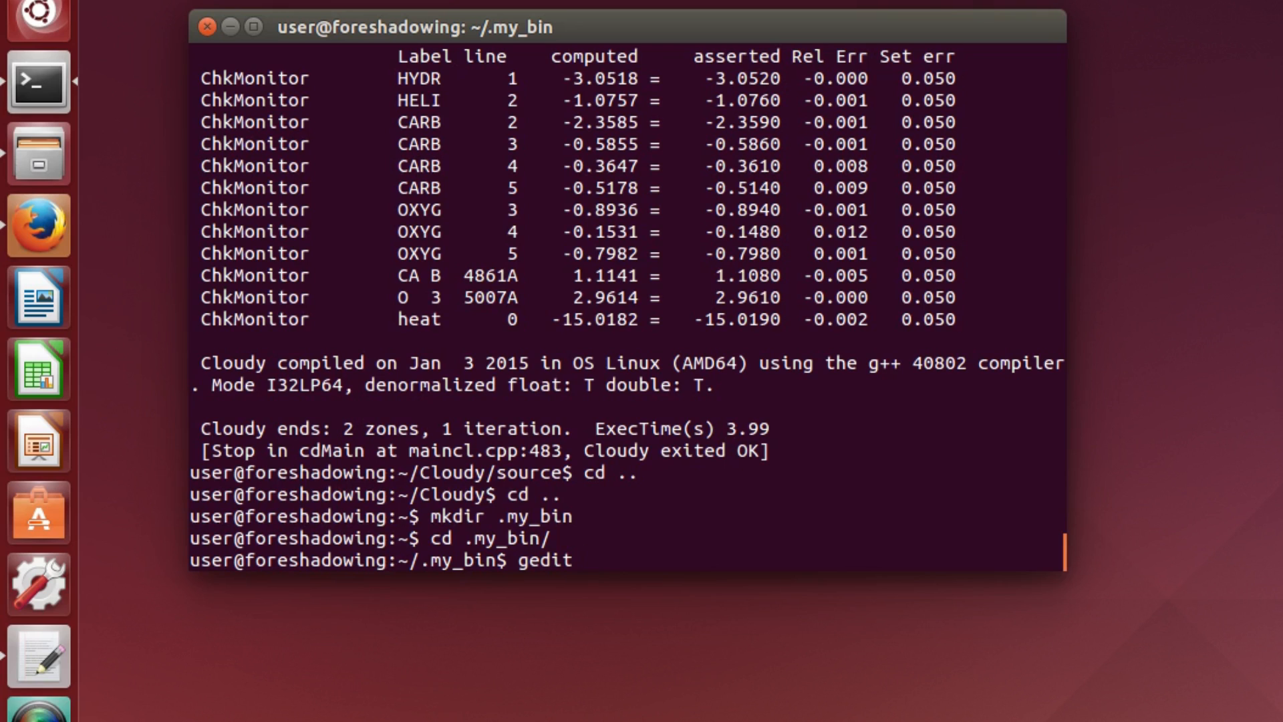
Write and save a cloudy script containing '/home/user/Cloudy/source/cloudy.exe -p $1'.
text(cloudy)
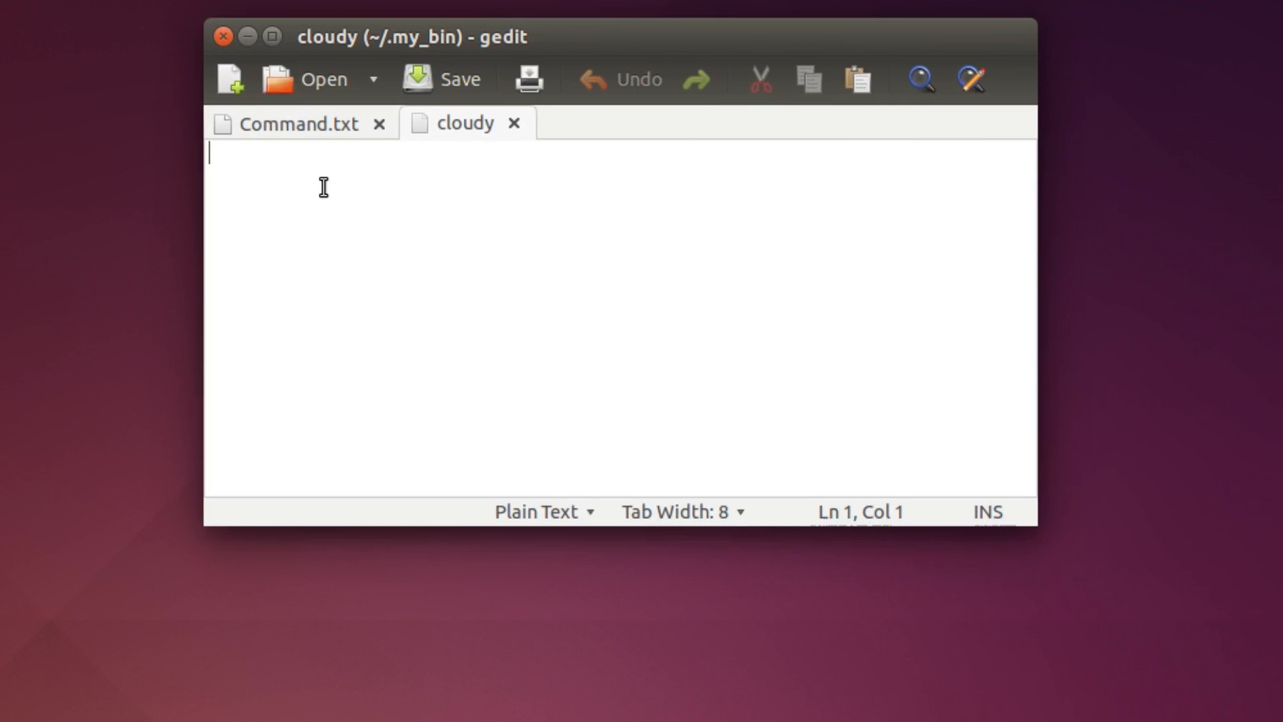
text(/home/user/Cloudy/source/cloudy.exe -p $1)
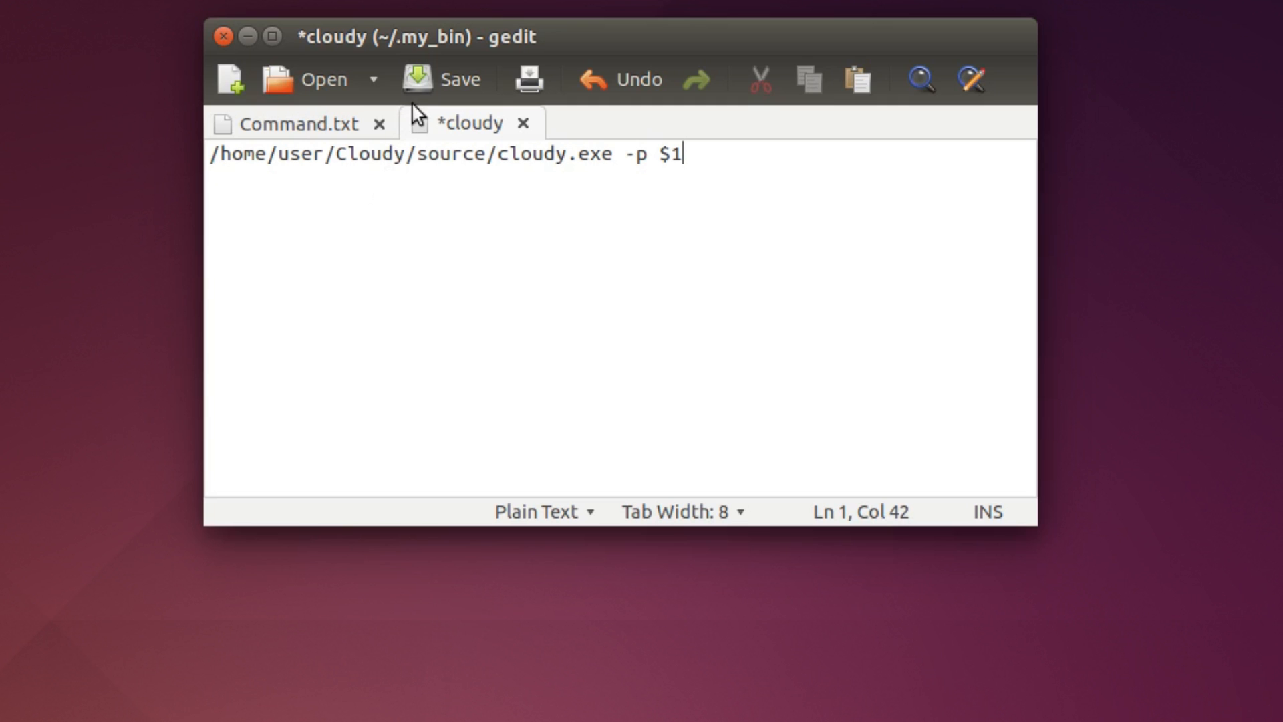
click(423, 79)
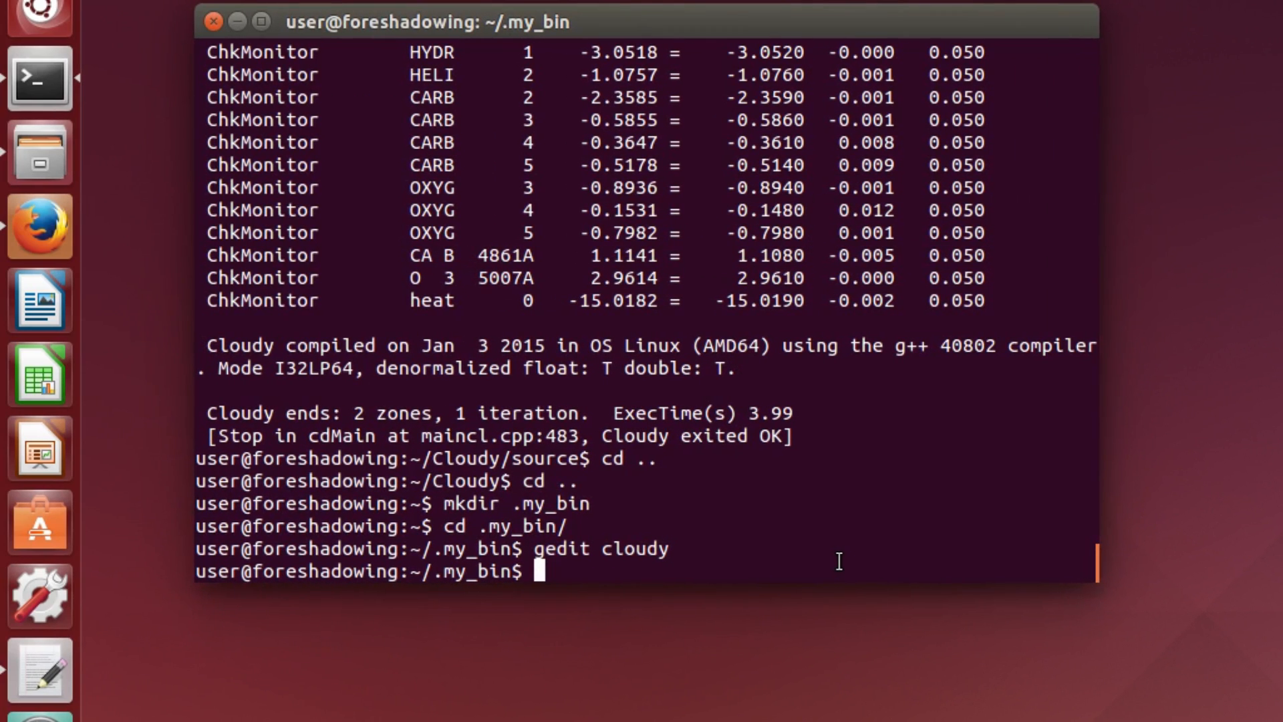
Make the cloudy script executable with chmod +x and return to the home folder.
text(chmo)
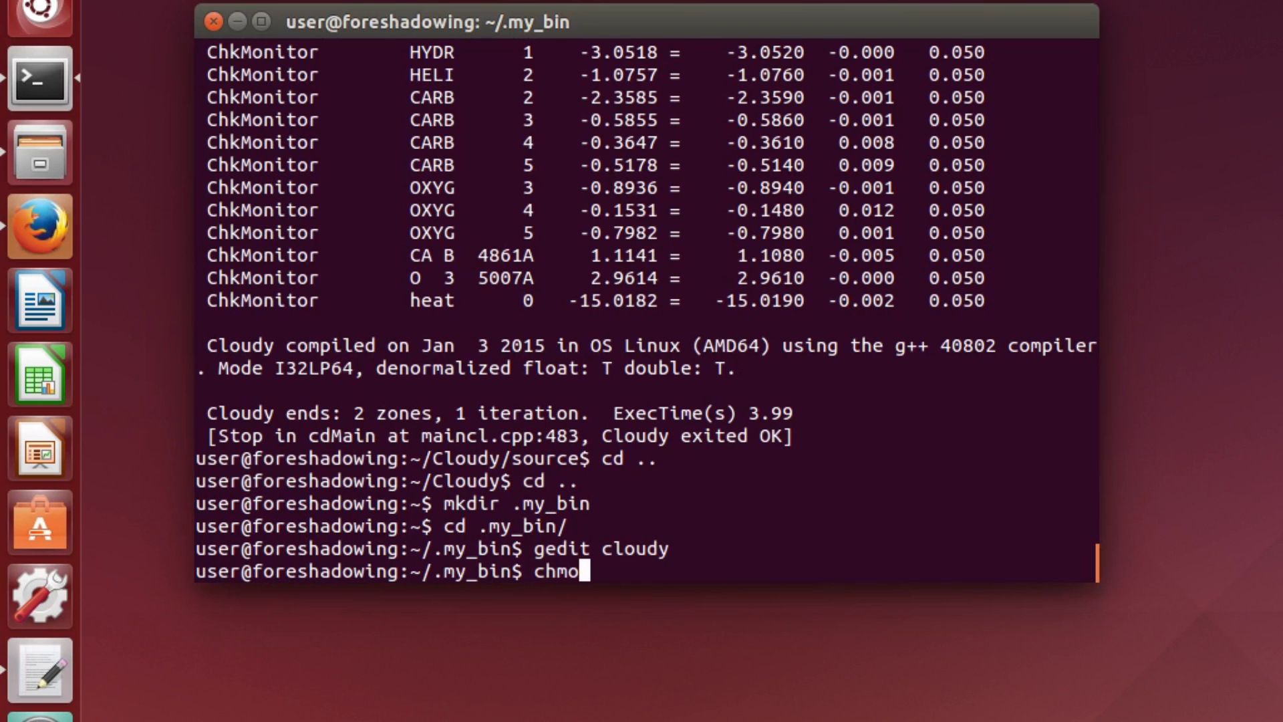
text(d +x)
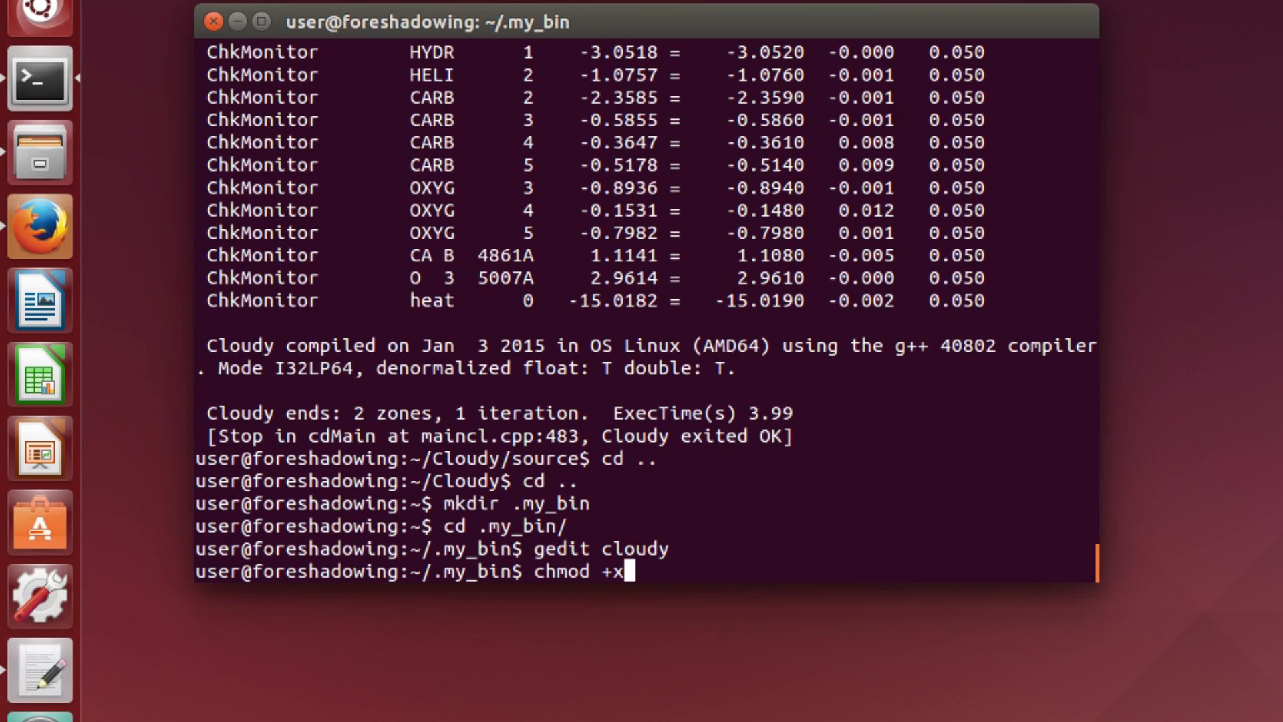
text(cloudy)
text(ls)
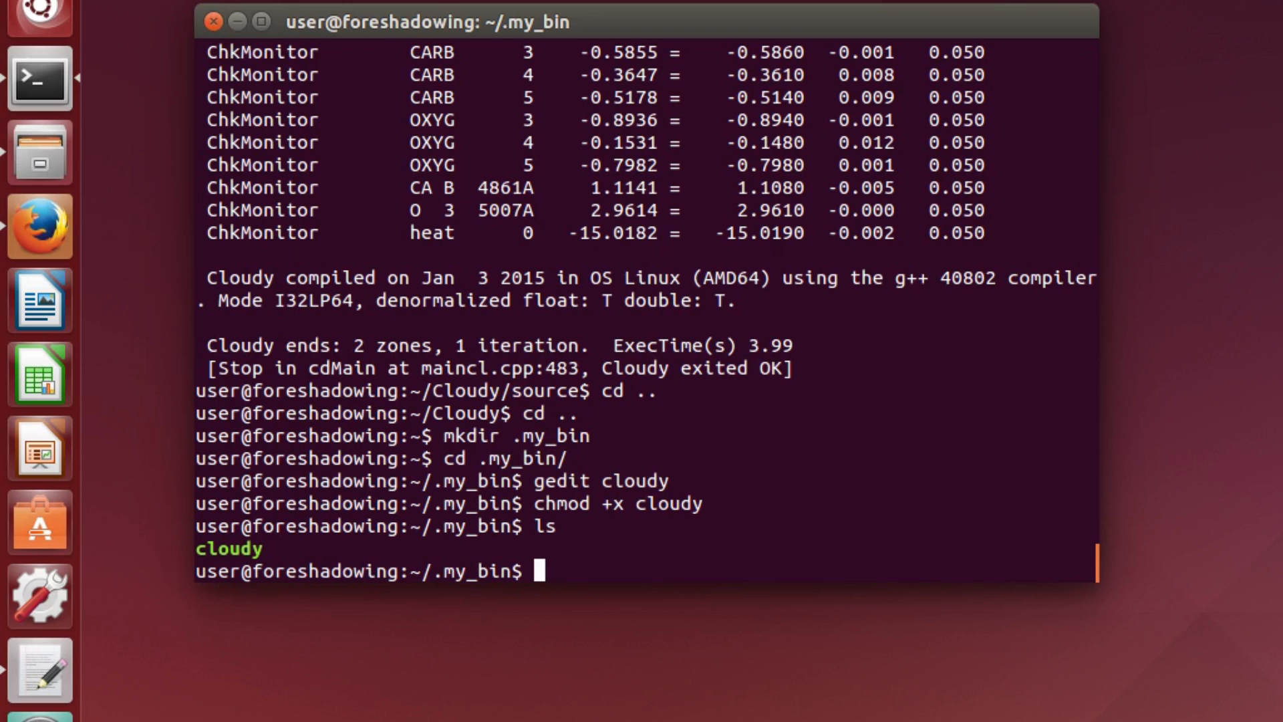
text(cd ..)
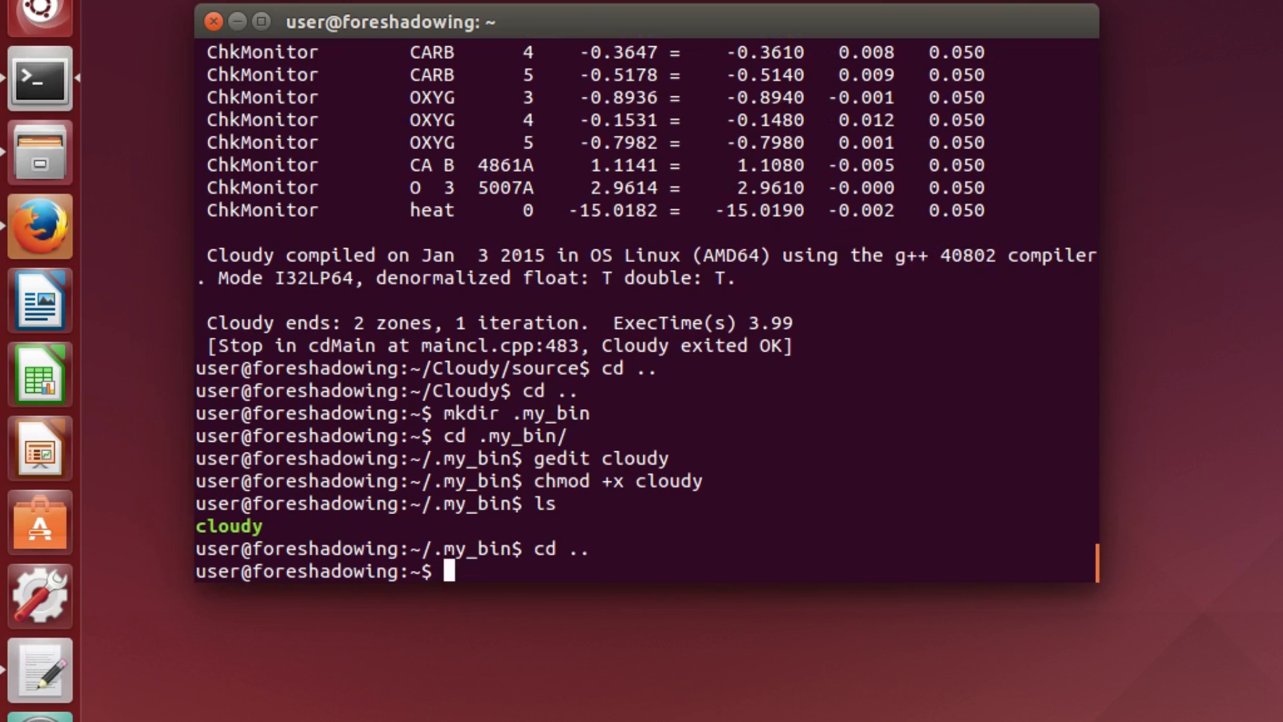
Append 'export PATH=/home/user/.my_bin:$PATH' to .bashrc in gedit and save it.
text(gedt)
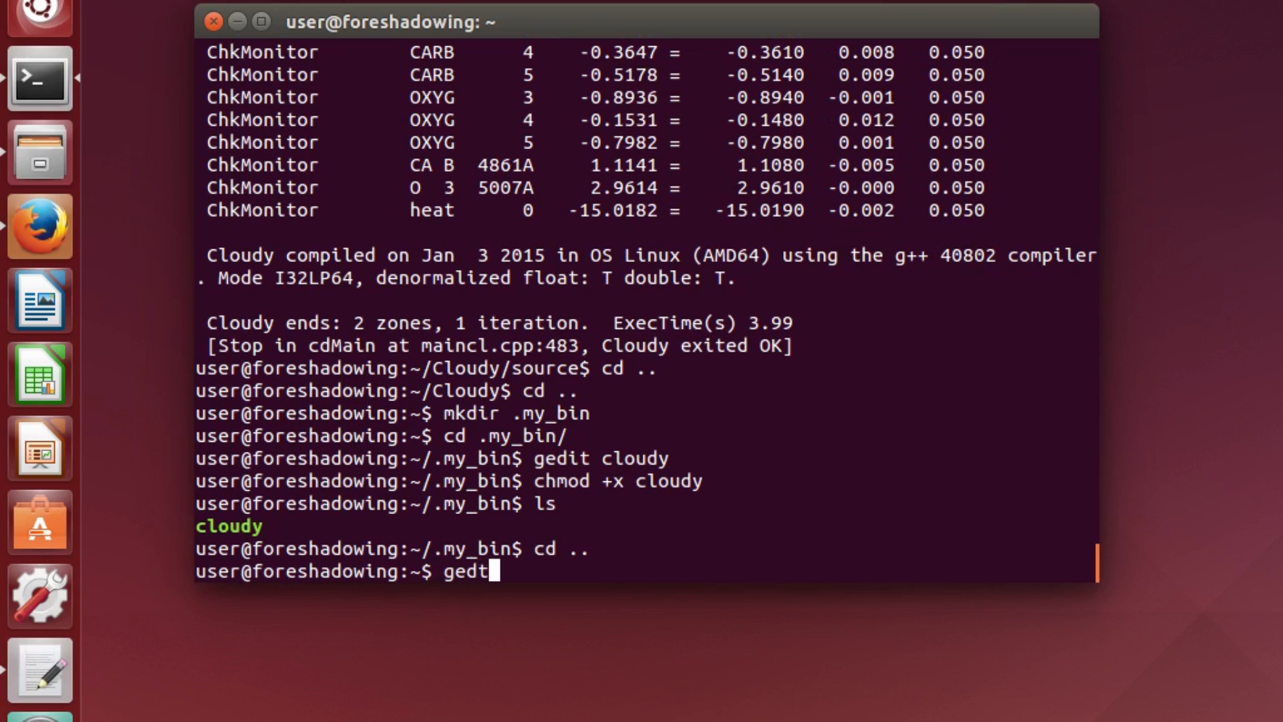
text(.bas)
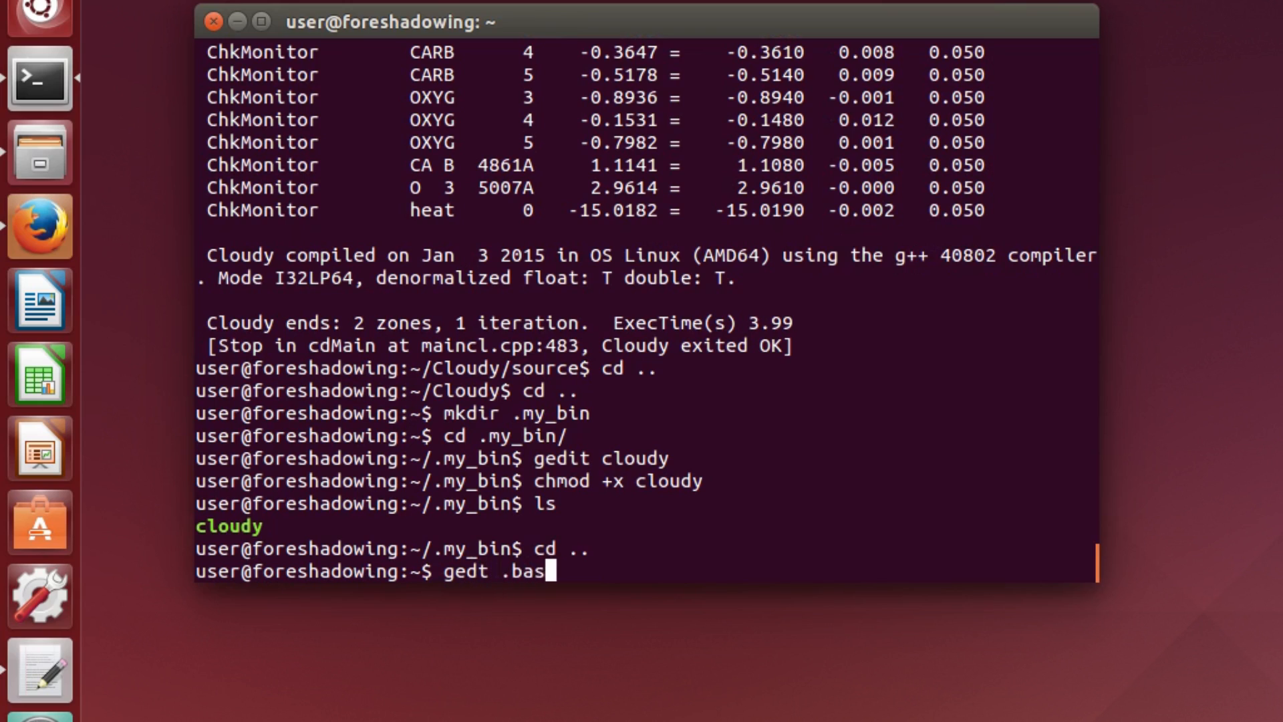
text(hrc)
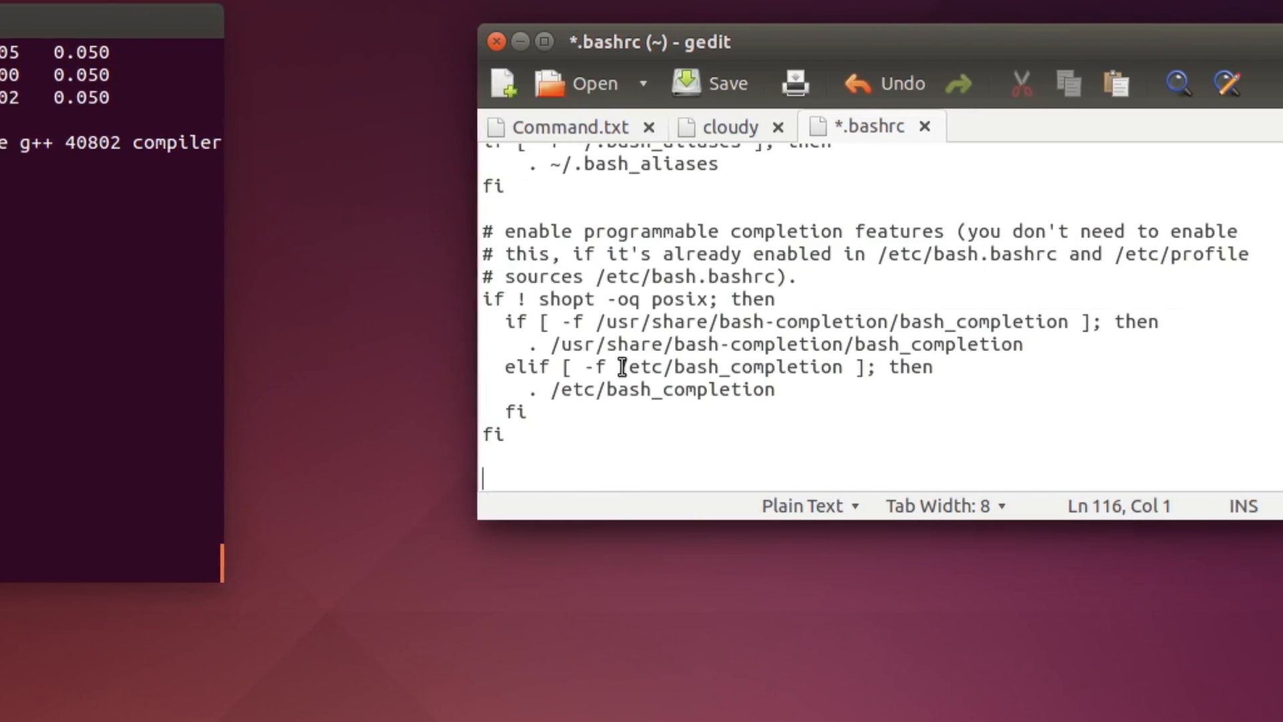
drag(647, 42, 401, 42)
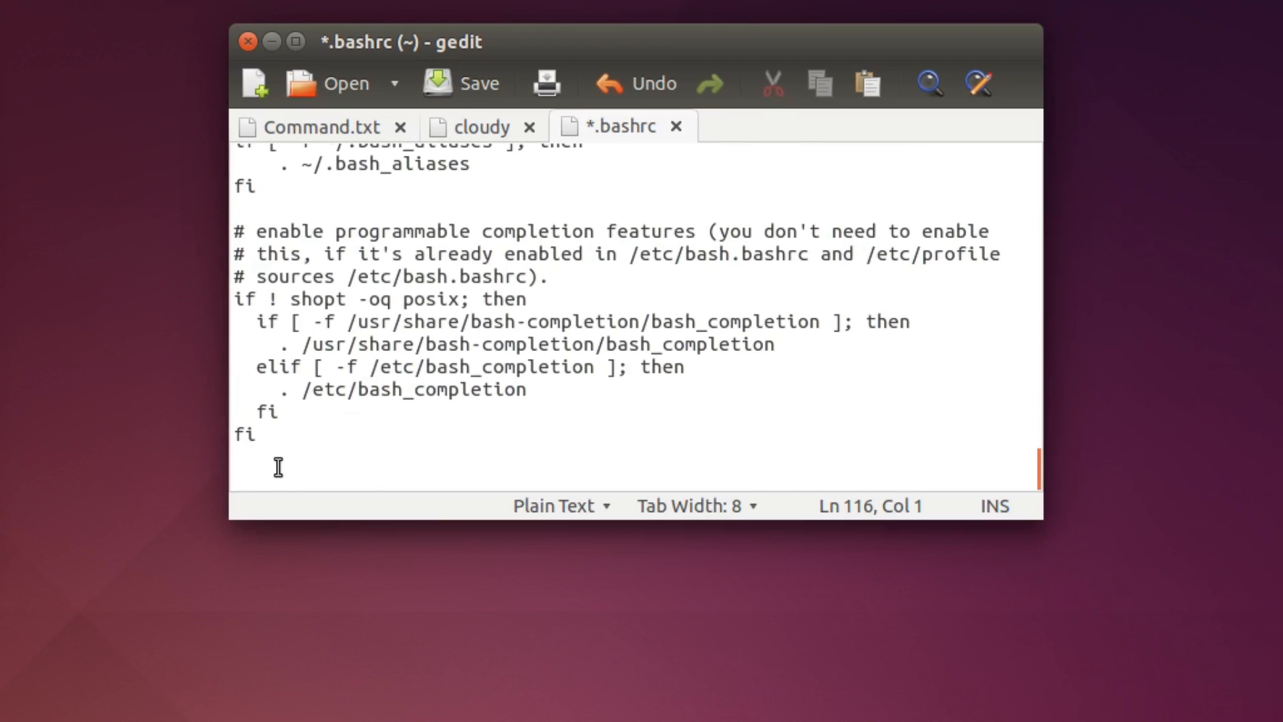
text(export PATH=/home/user/.my_bin:$PATH)
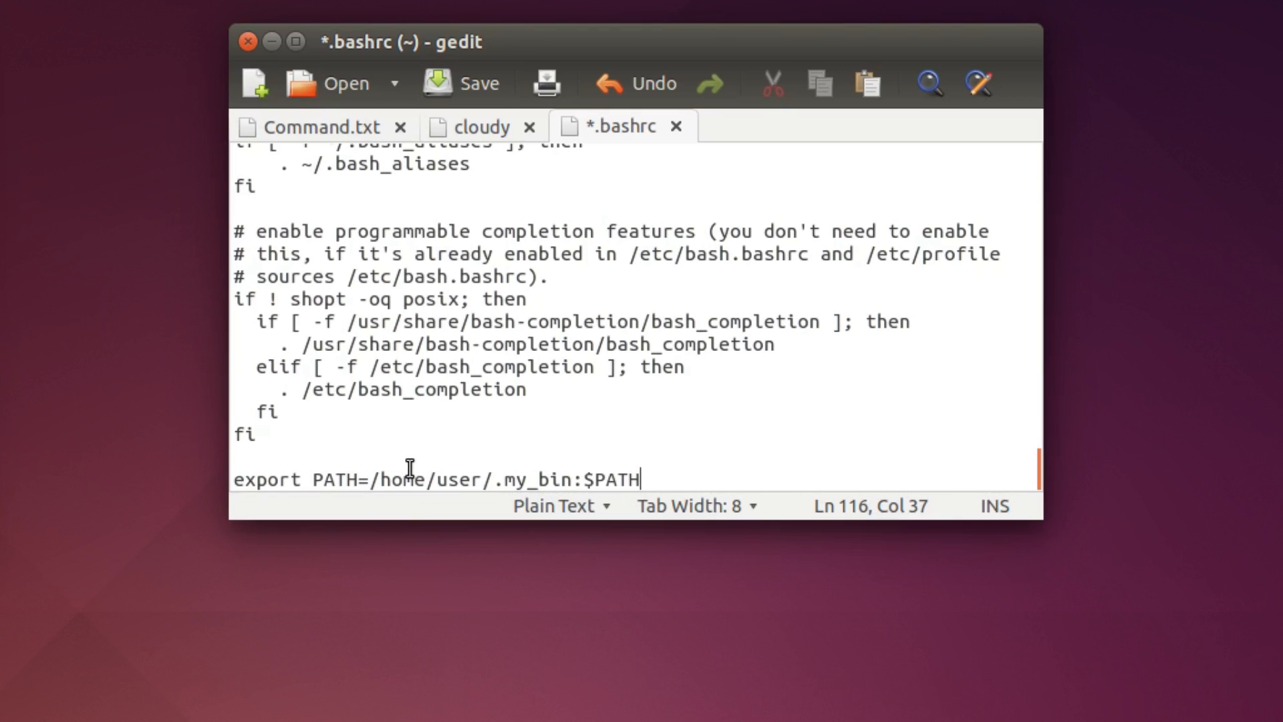
click(441, 83)
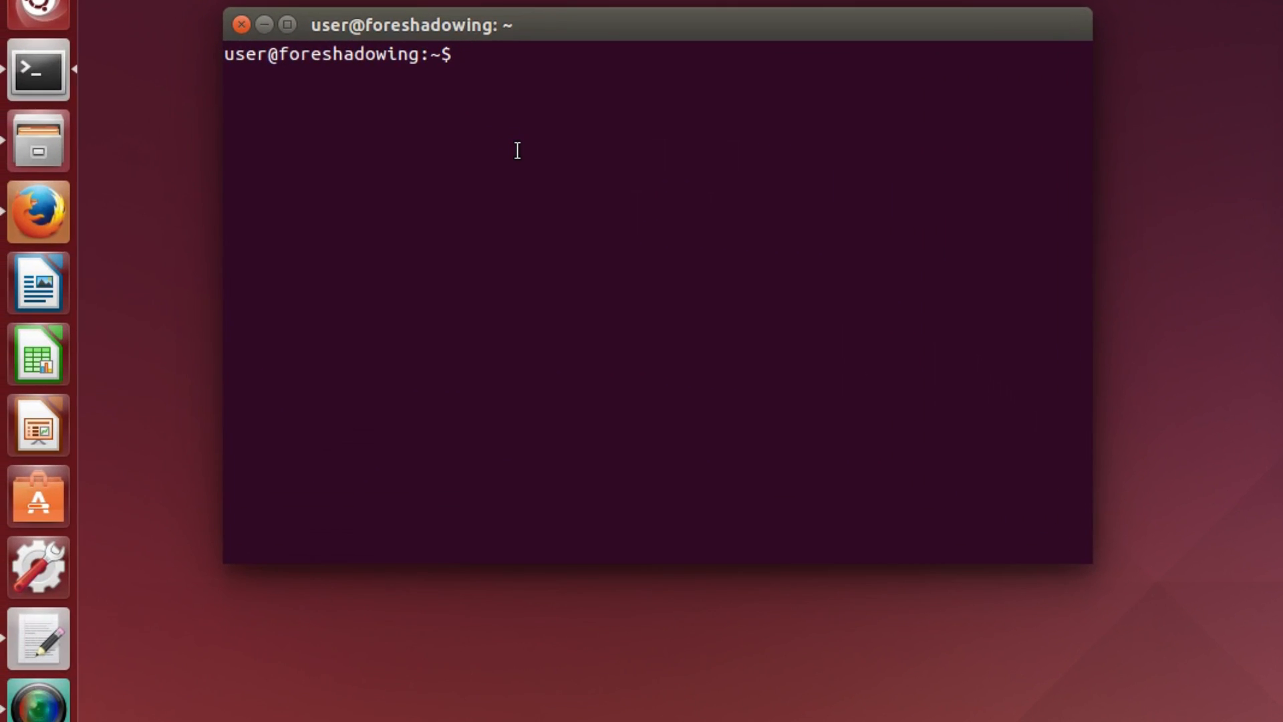
Echo $PATH to confirm /home/user/.my_bin now leads the search path.
text(e)
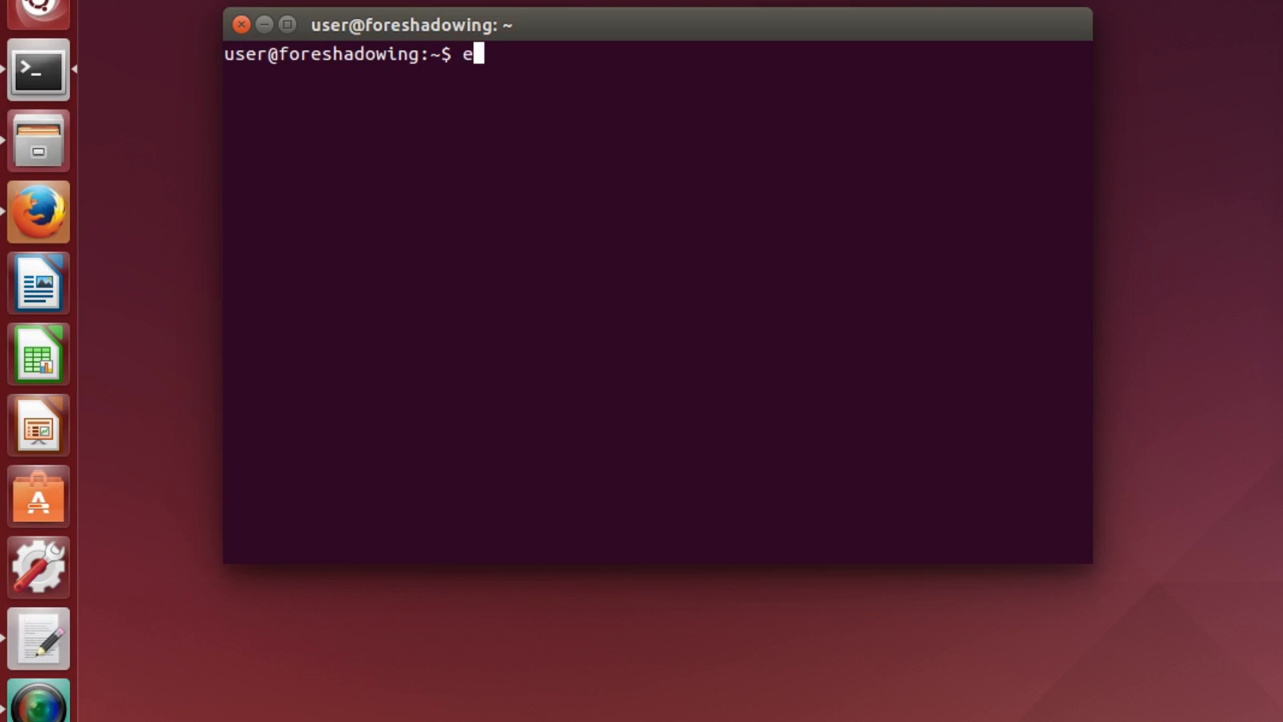
text(cho $)
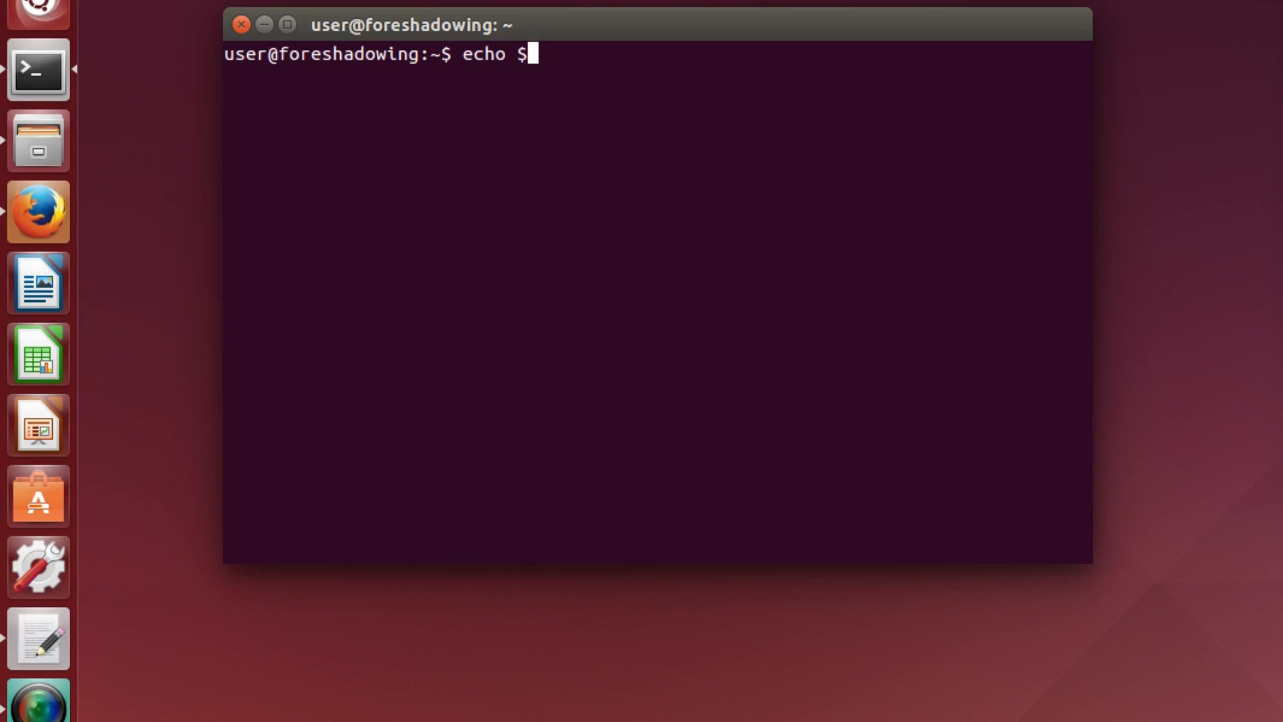
text(PATH)
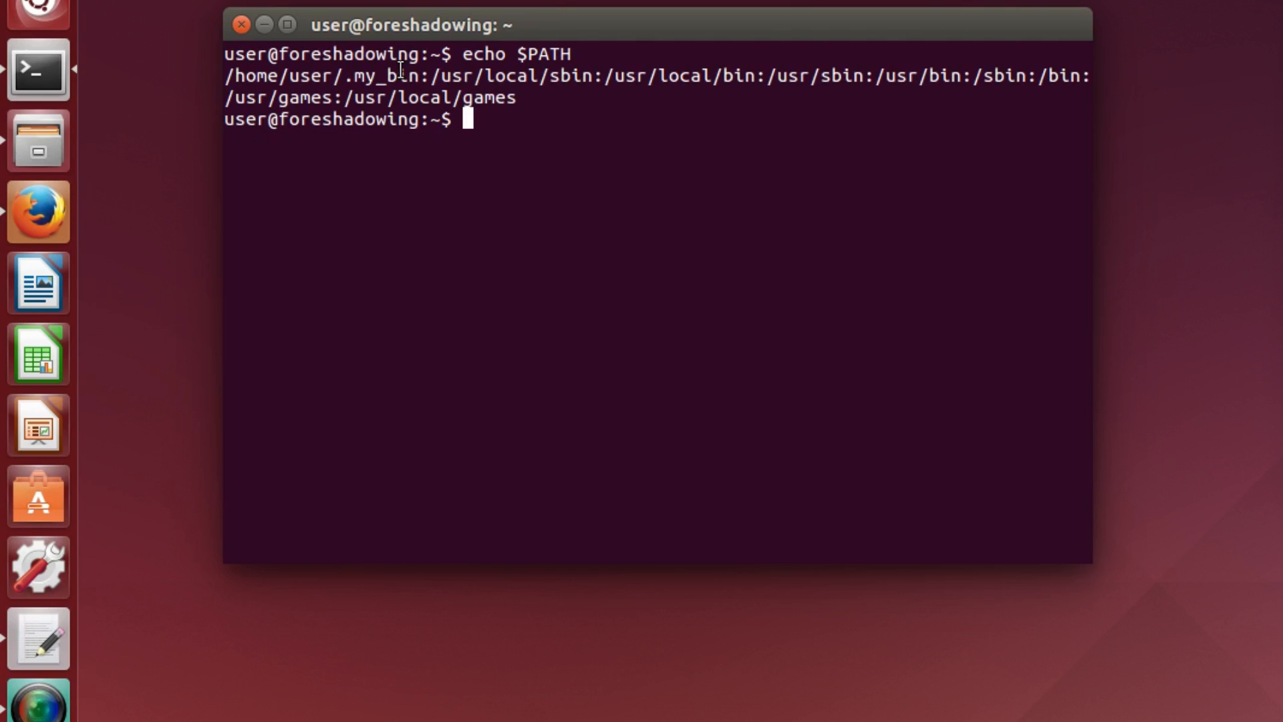
mouse_move(492, 228)
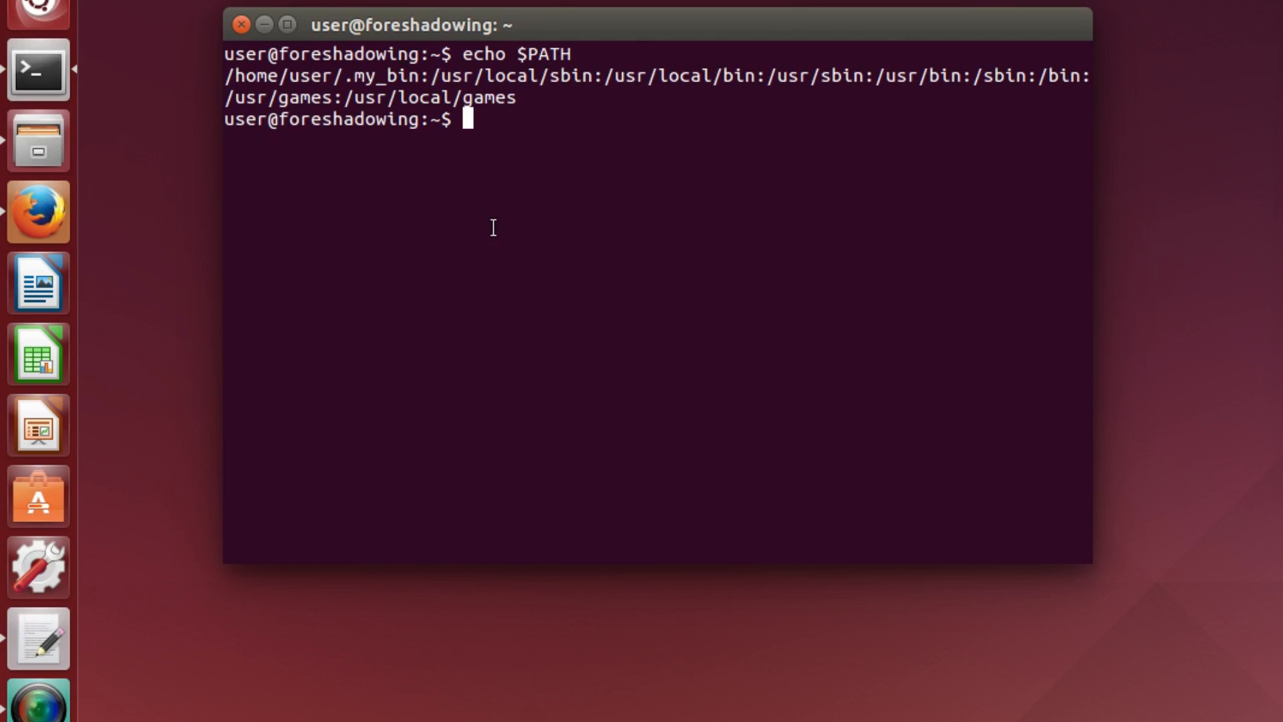
Create script.in in gedit with the Cloudy model commands and save it.
text(gedit)
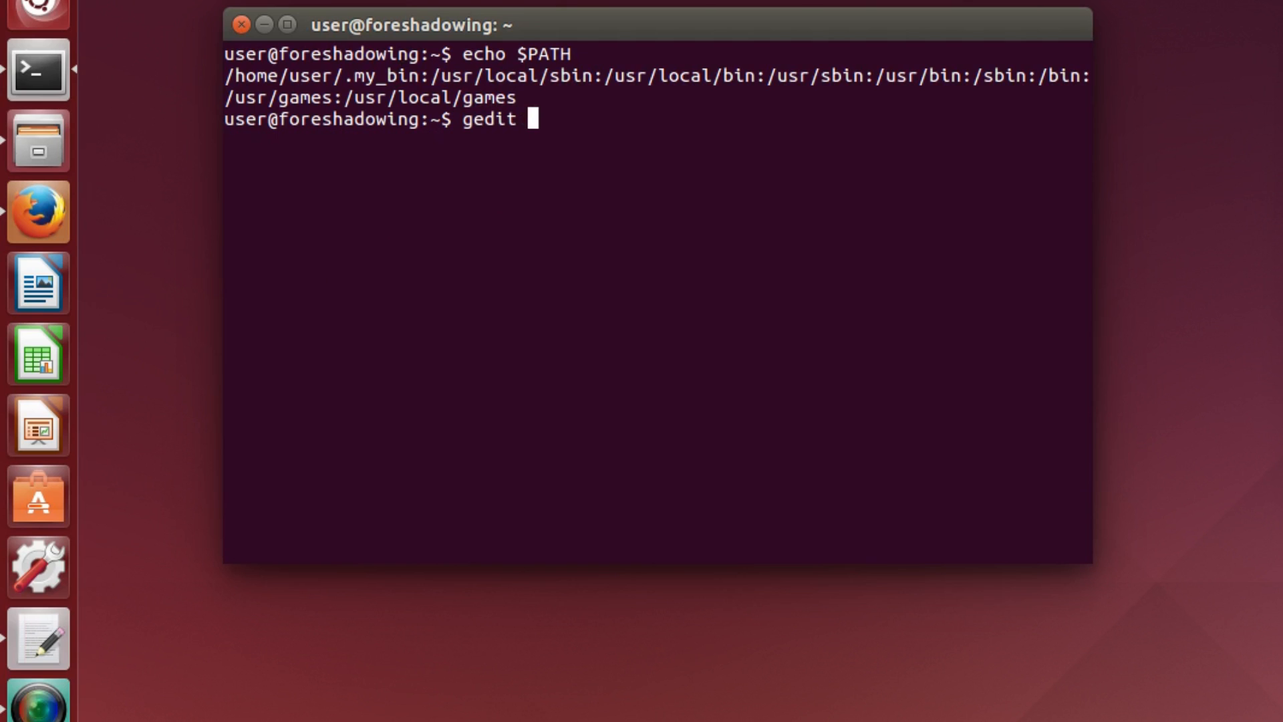
text(script.i)
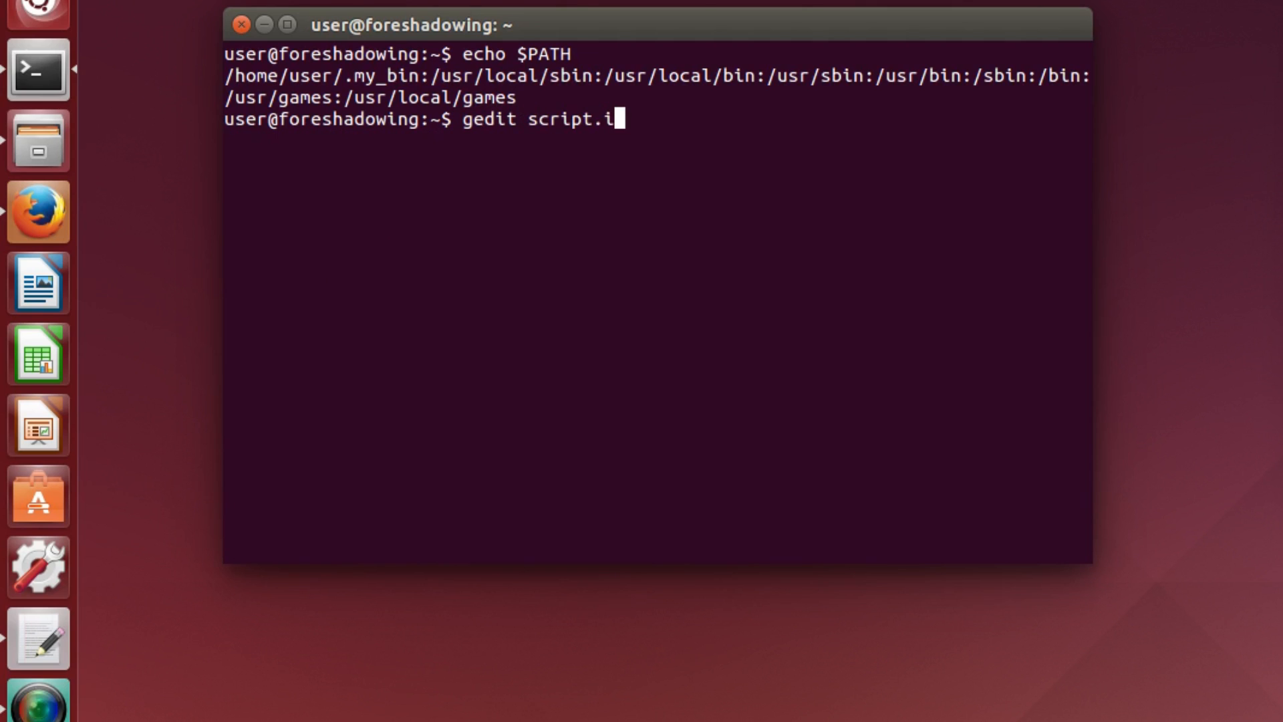
text(n)
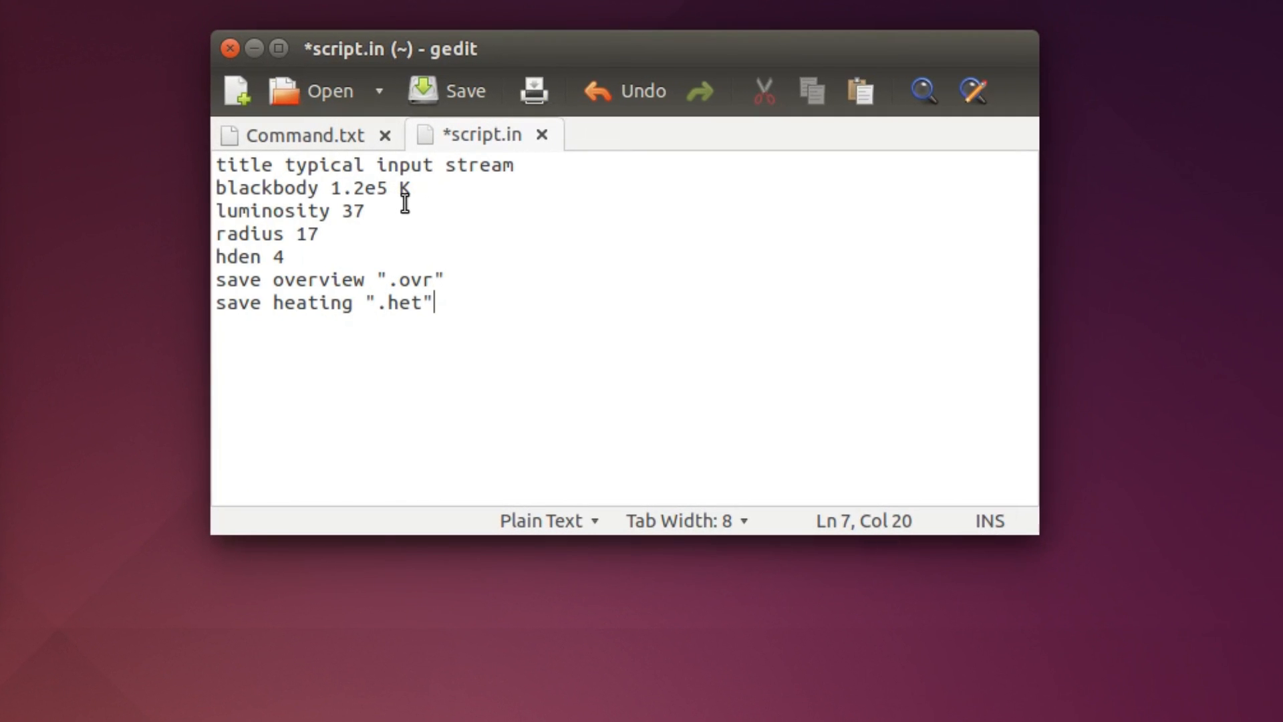
mouse_move(419, 232)
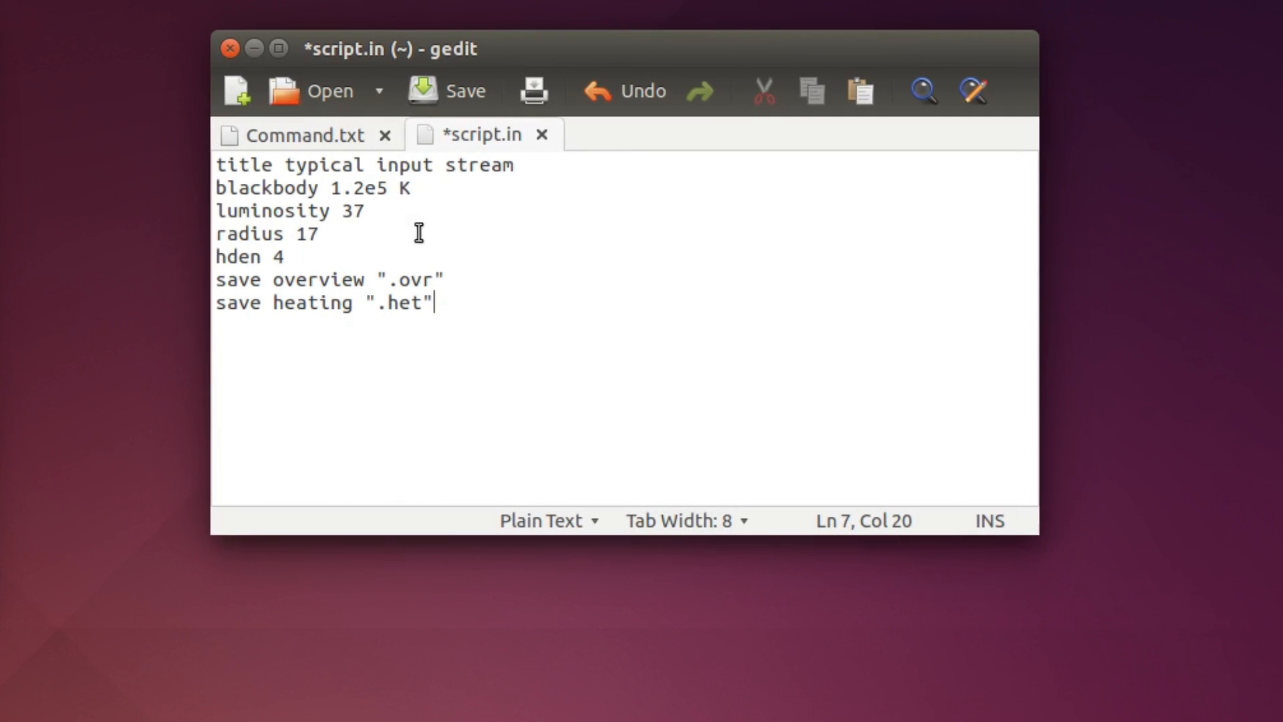
mouse_move(439, 86)
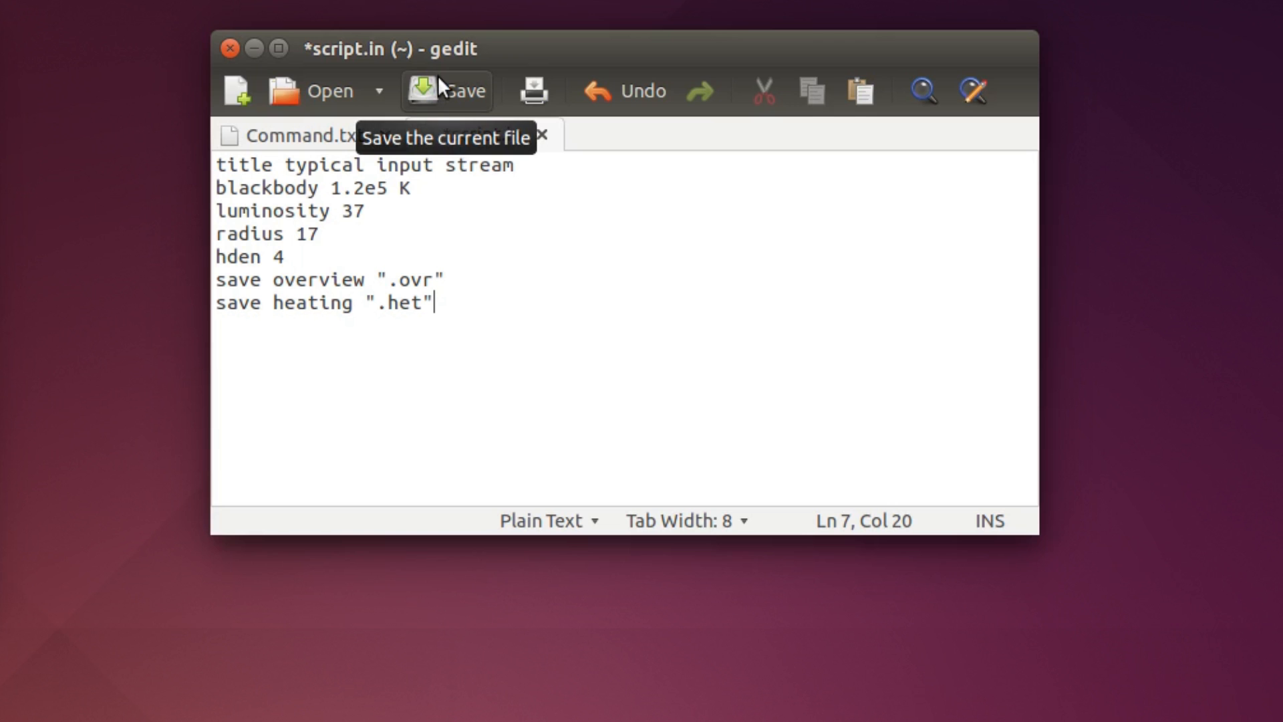
click(446, 91)
text(clou)
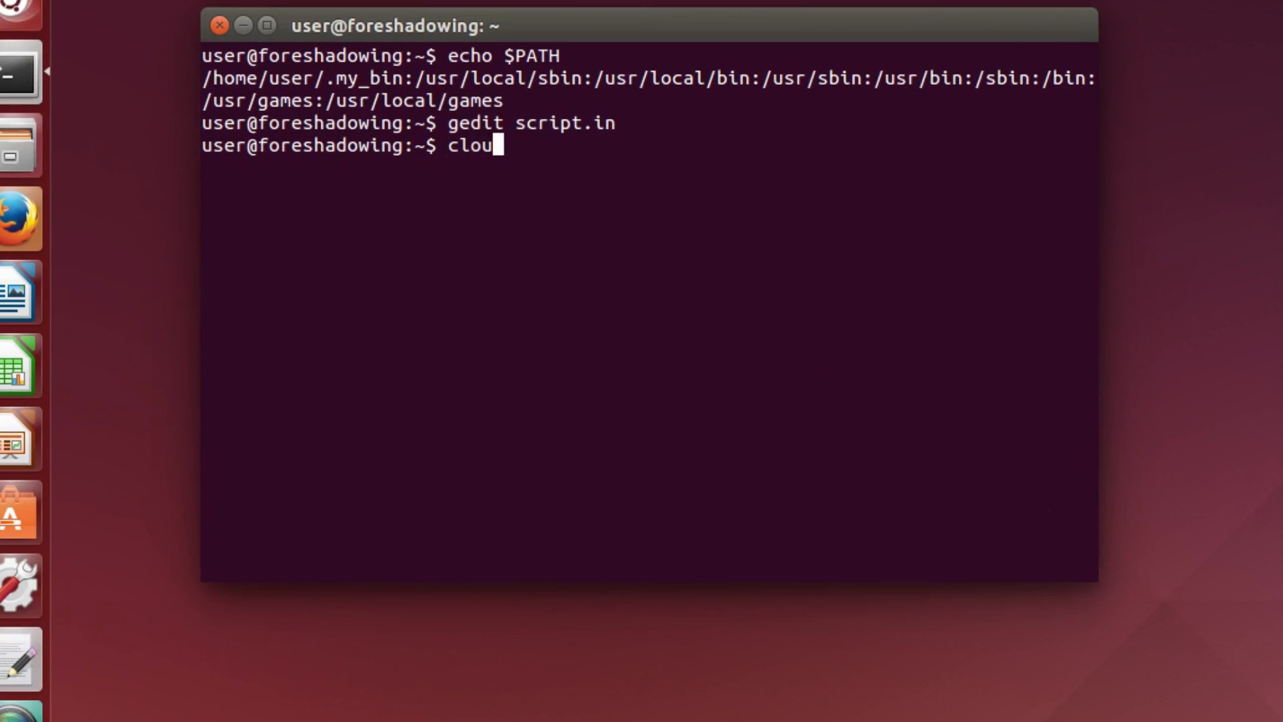
Run 'cloudy script' so the simulation completes and the prompt returns.
text(dy)
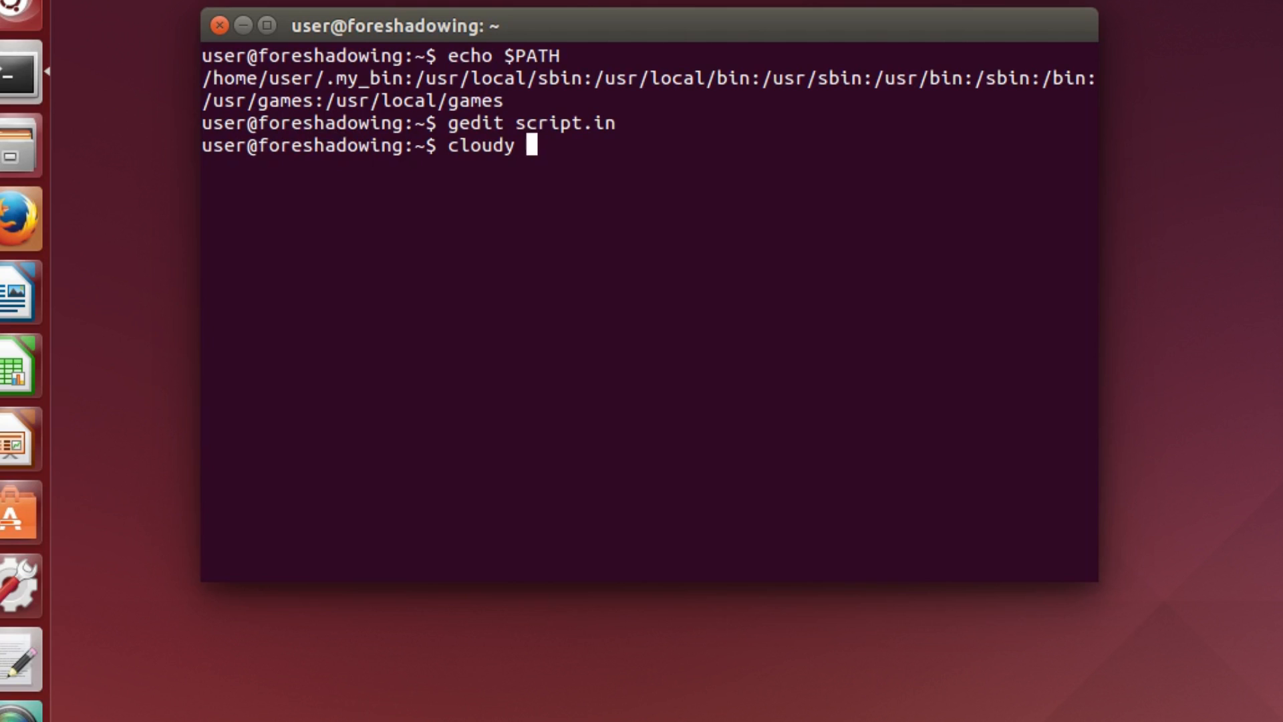
text(scrip)
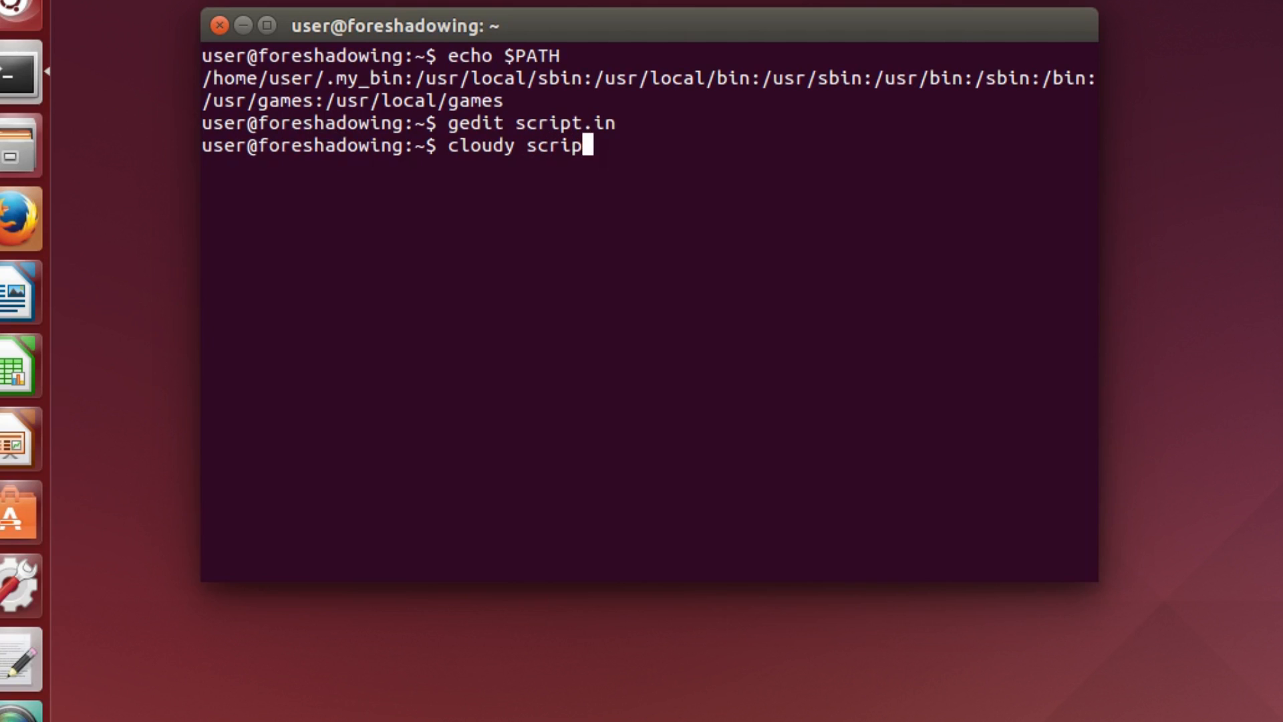
text(t)
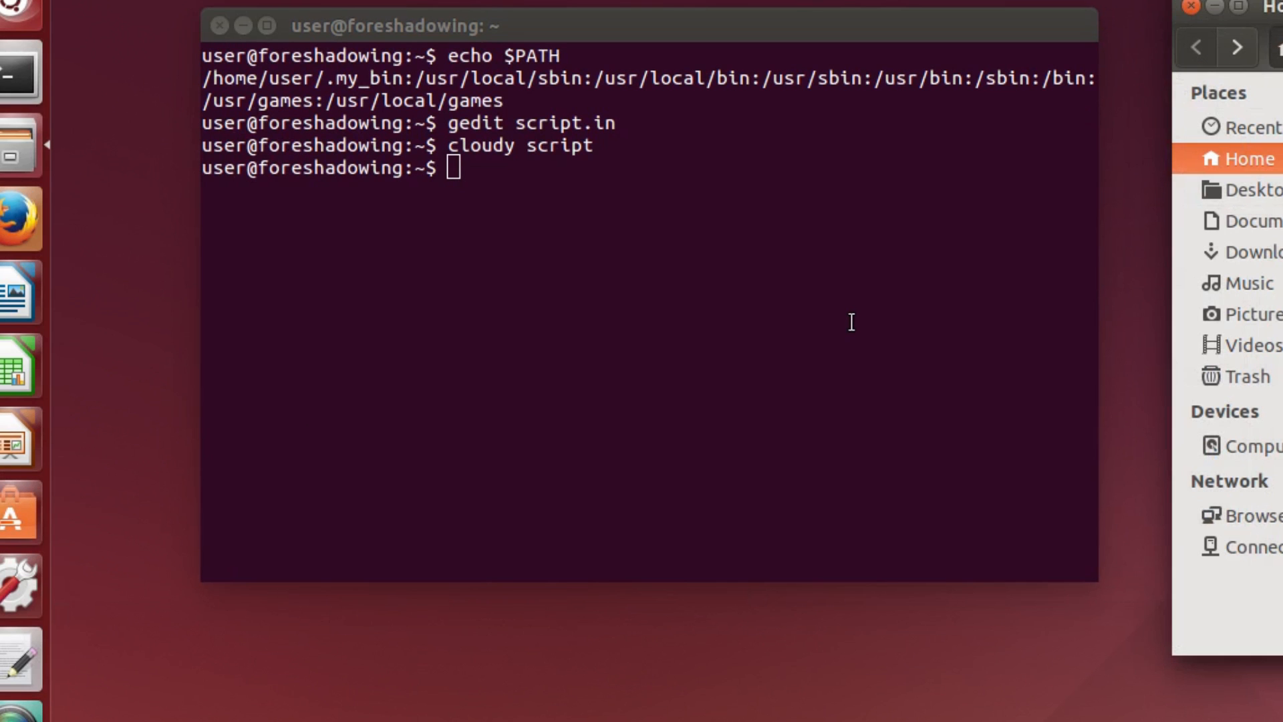
mouse_move(826, 396)
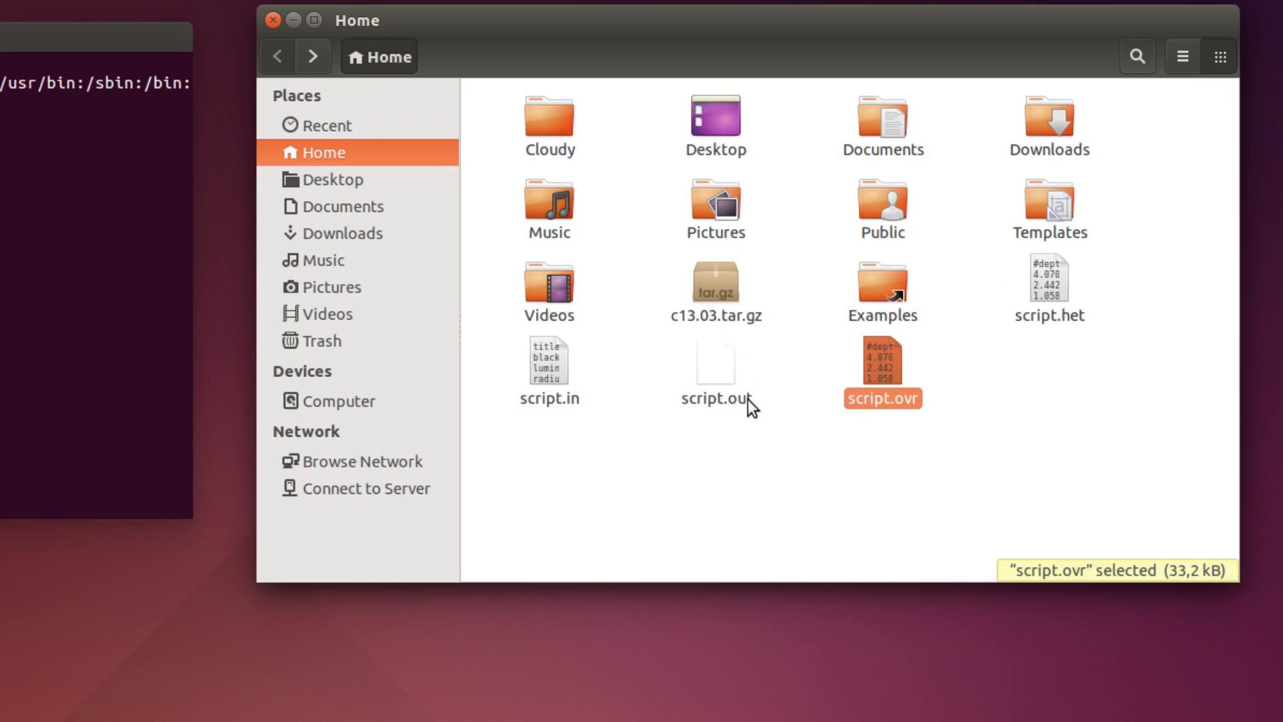
mouse_move(560, 431)
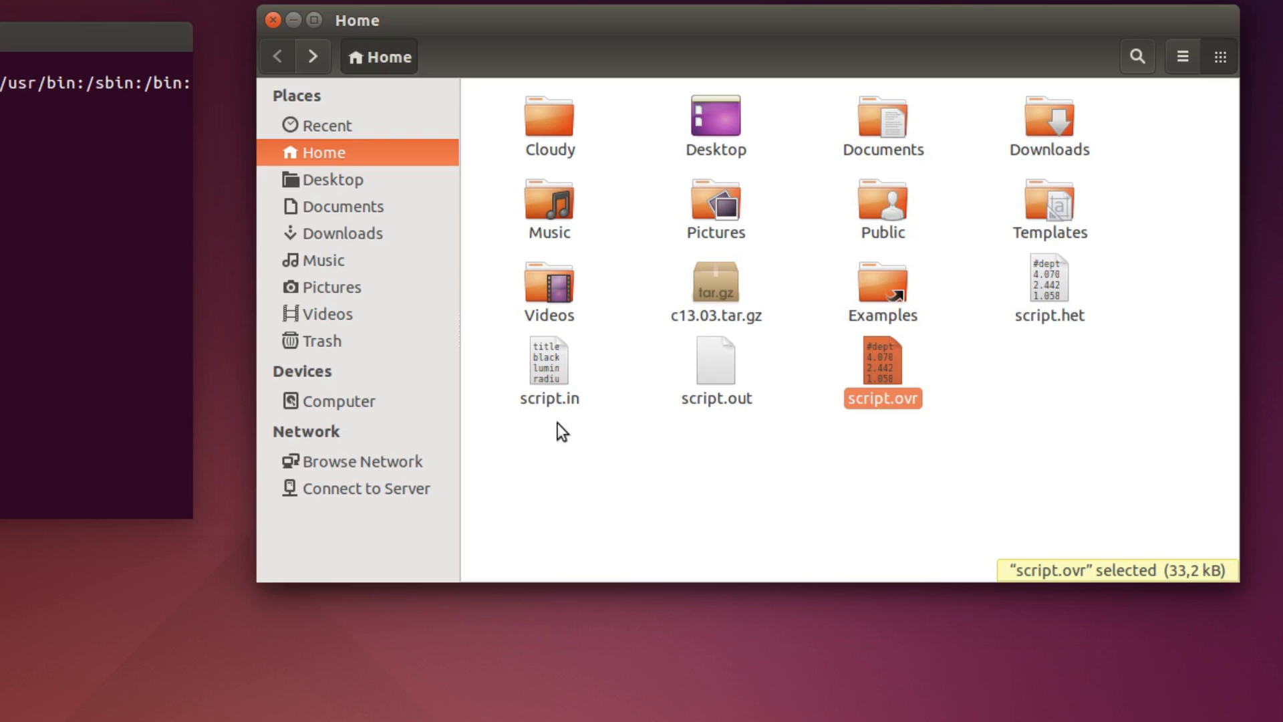
Open script.ovr from the home folder in gedit.
double_click(882, 360)
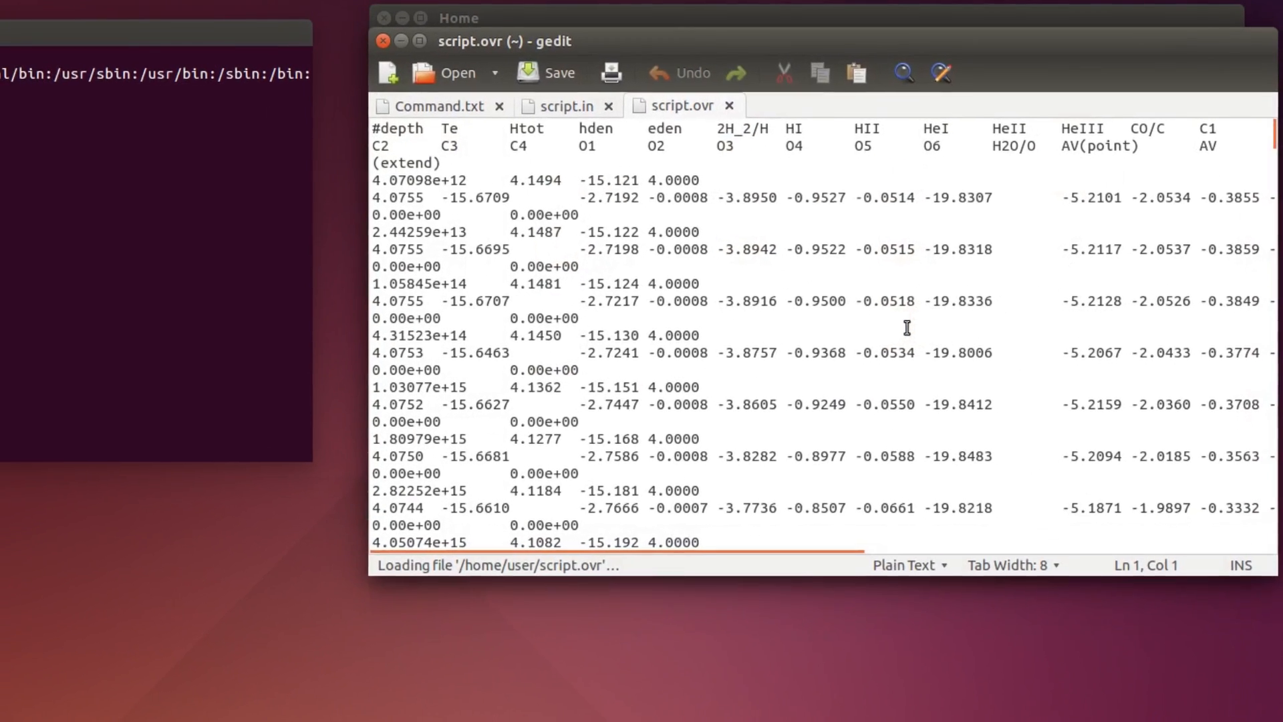